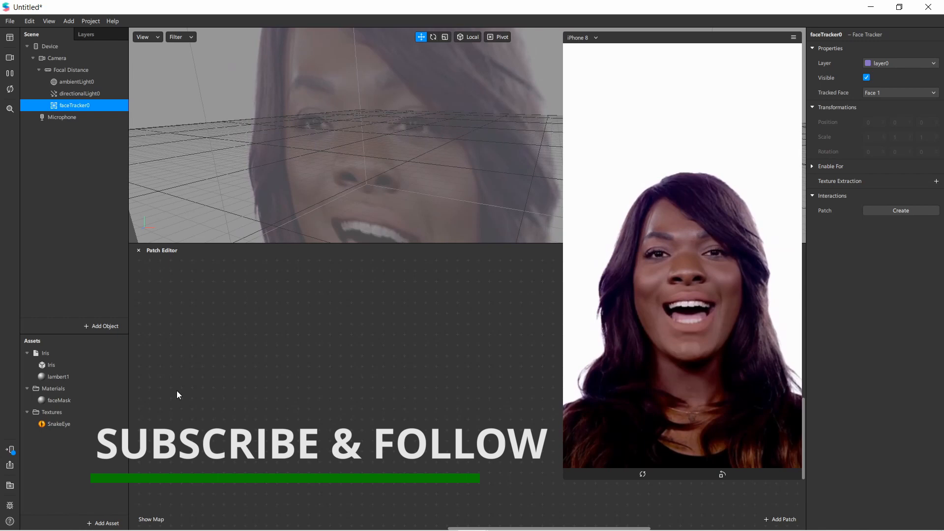
Inspect the SnakeEye texture, the Iris asset and the face tracker, dismissing the Add Object list unused.
{"action": "left_click", "coordinate": [58, 424]}
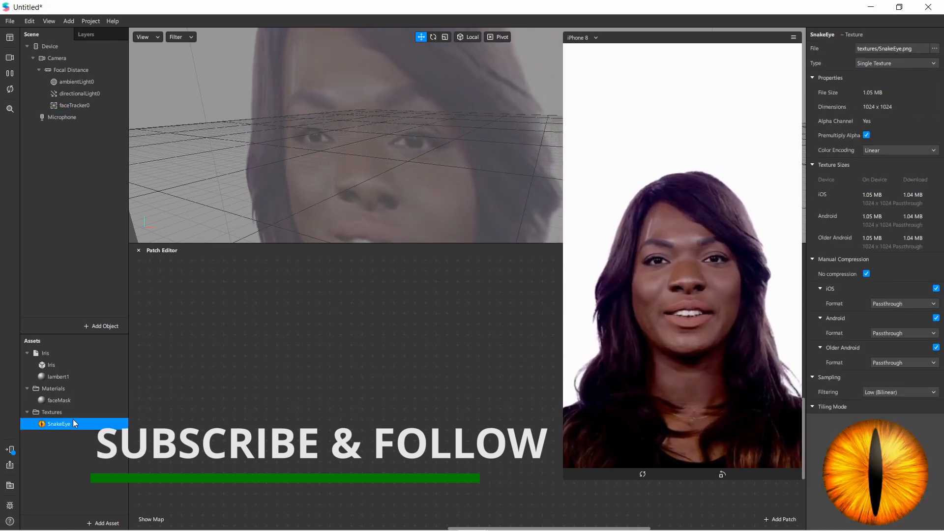
{"action": "left_click", "coordinate": [44, 354]}
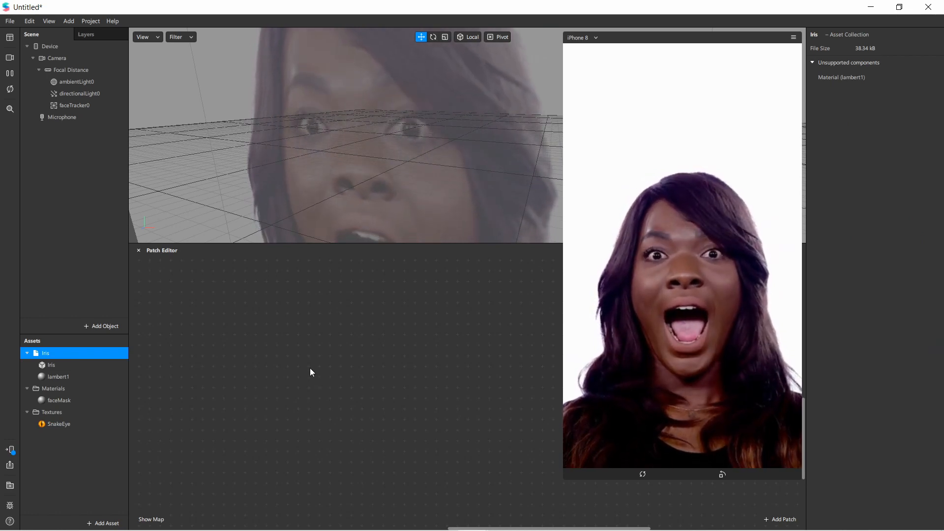
{"action": "left_click", "coordinate": [75, 105]}
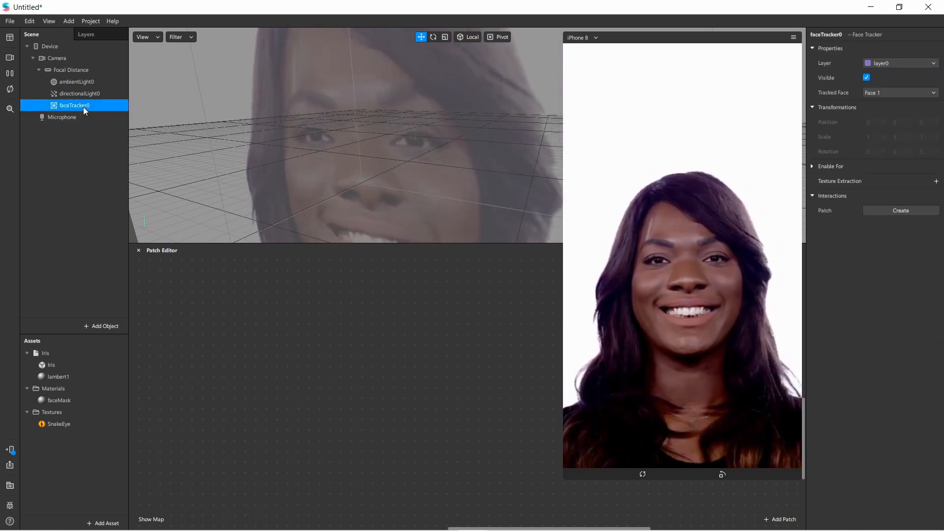
{"action": "left_click", "coordinate": [102, 325]}
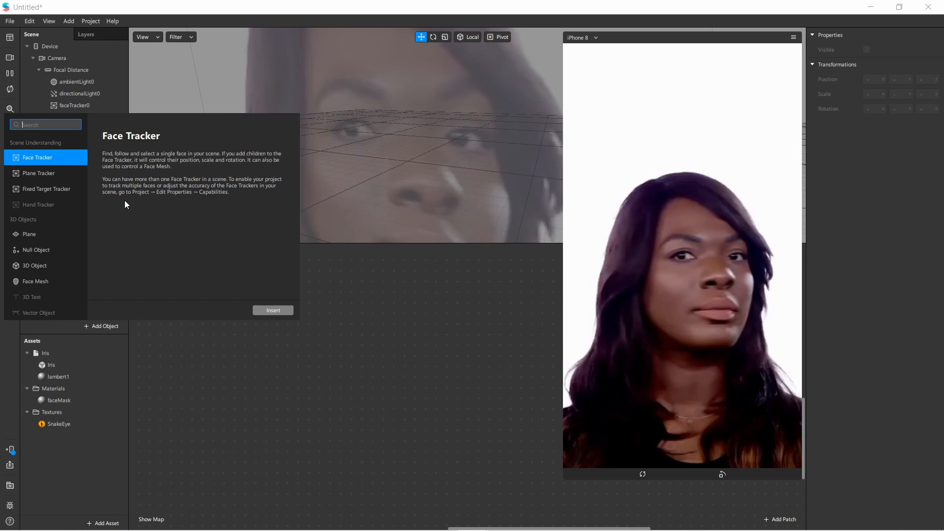
{"action": "type", "text": "face"}
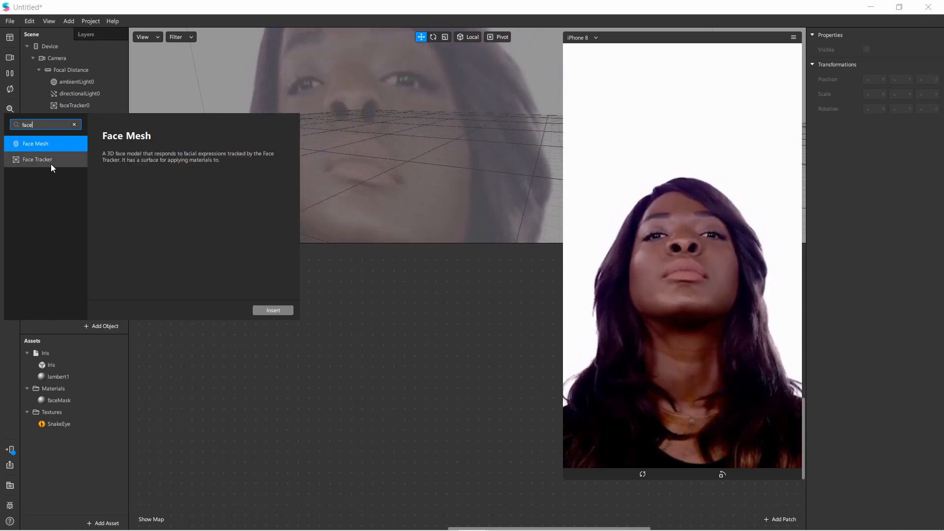
{"action": "left_click", "coordinate": [273, 310]}
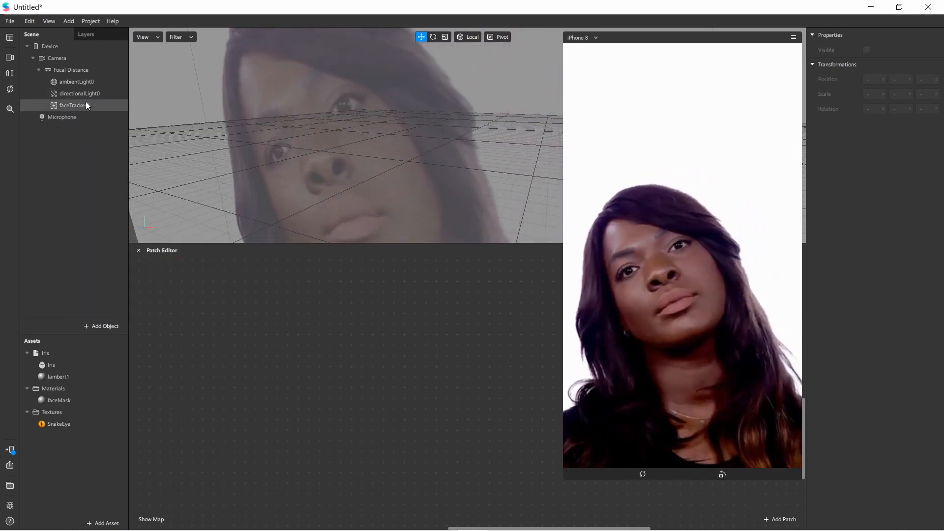
{"action": "left_click", "coordinate": [73, 105]}
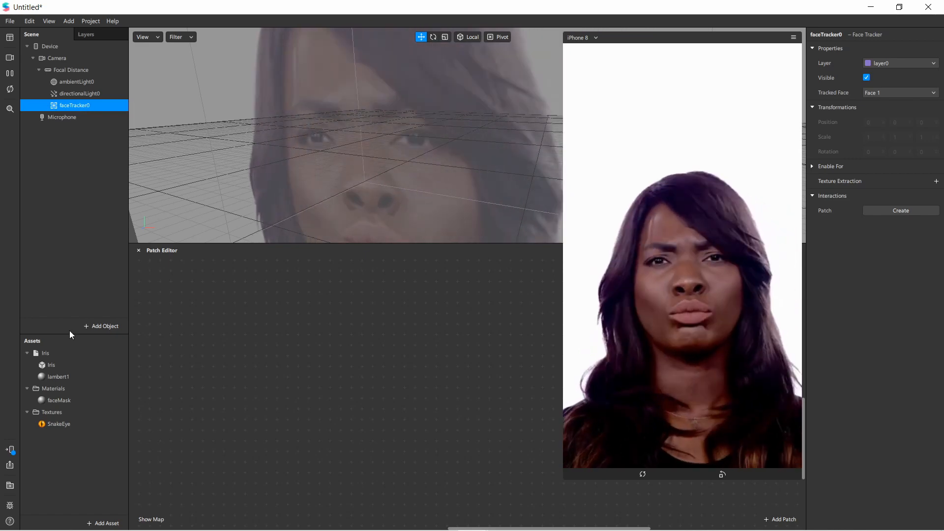
{"action": "left_click", "coordinate": [45, 353]}
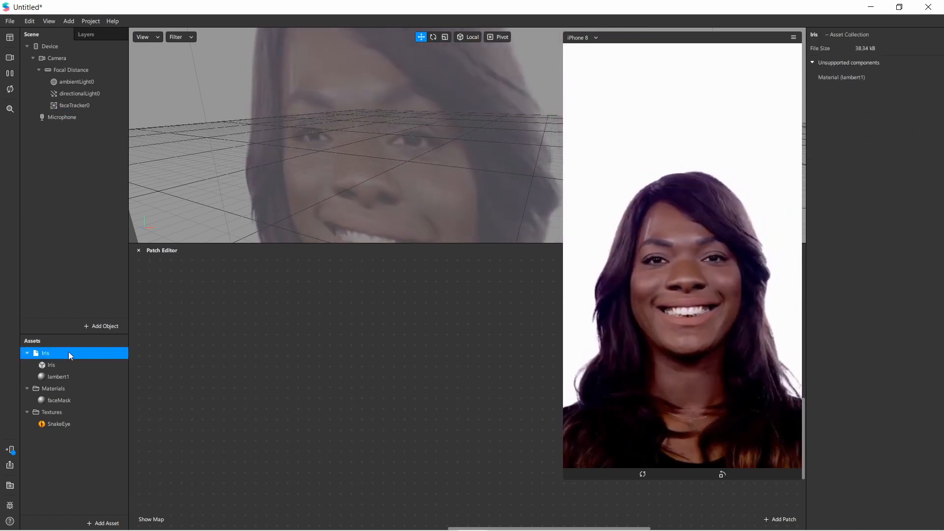
Instantiate the Iris asset into the scene and bring up the new Iris object's options.
{"action": "right_click", "coordinate": [45, 353]}
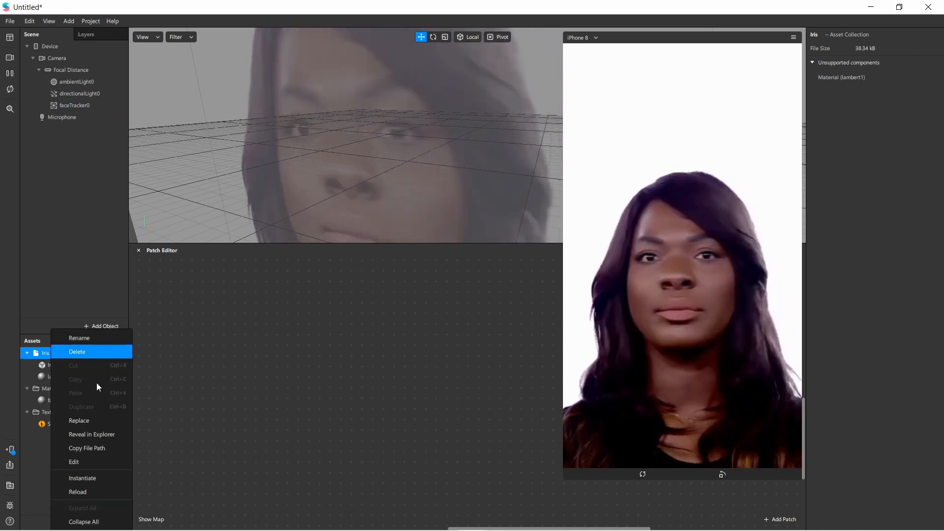
{"action": "mouse_move", "coordinate": [92, 478]}
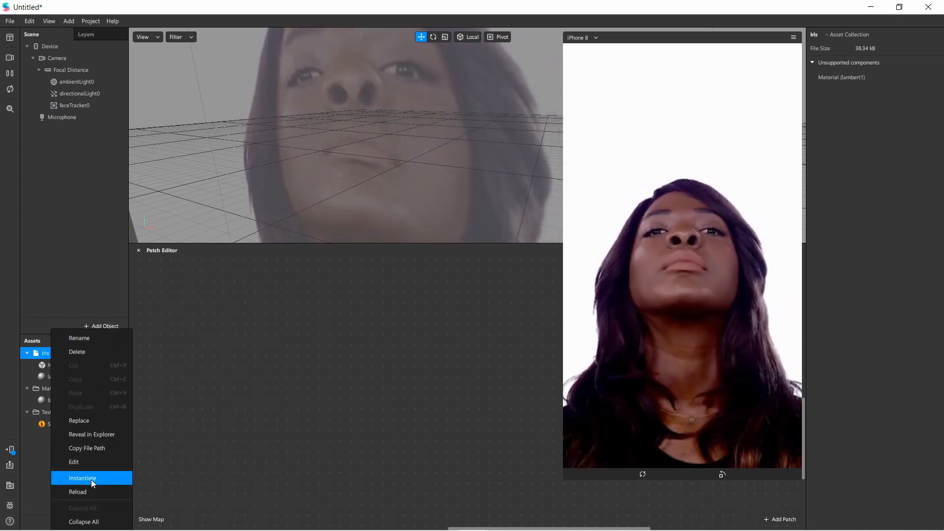
{"action": "left_click", "coordinate": [83, 478]}
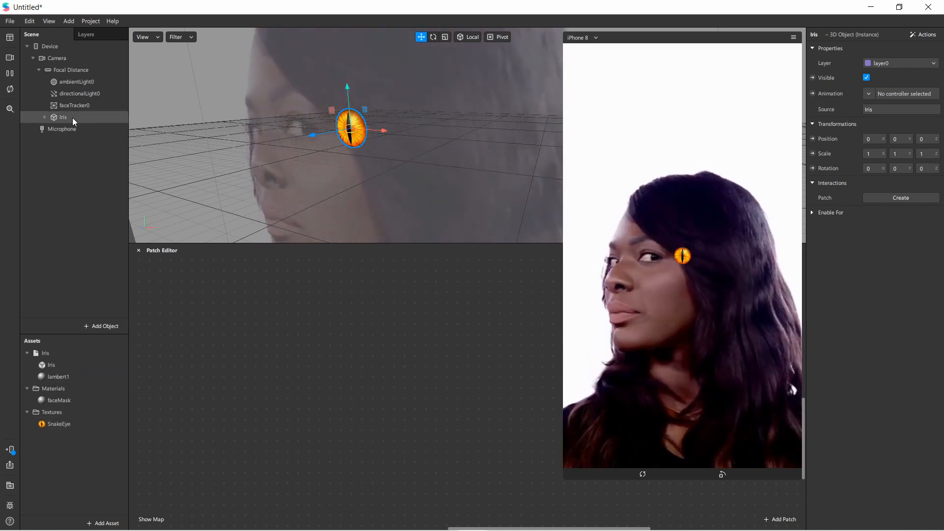
{"action": "right_click", "coordinate": [63, 117]}
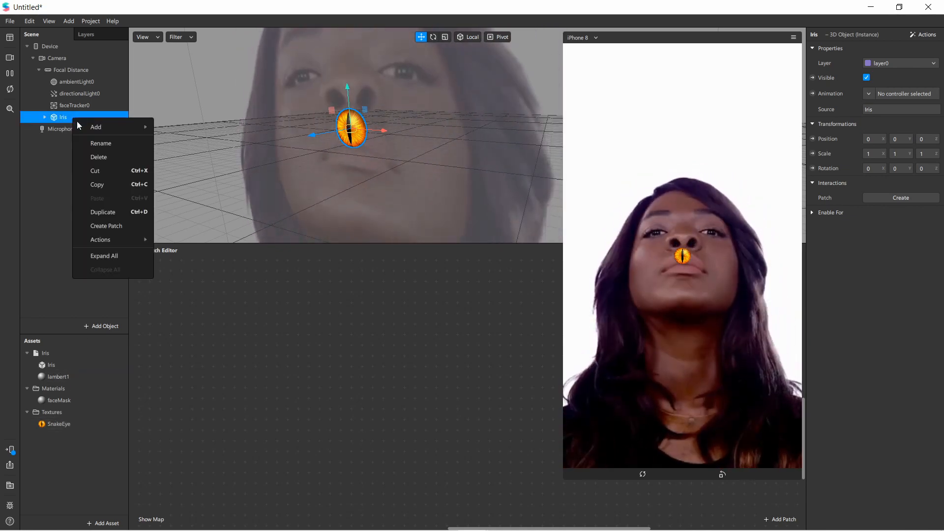
{"action": "left_click", "coordinate": [102, 211]}
{"action": "type", "text": "rightEye"}
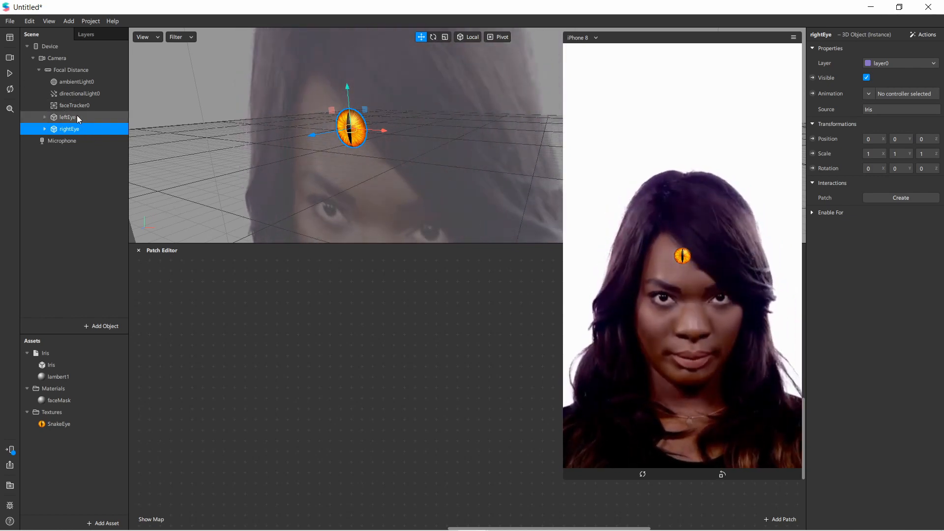
Select the leftEye object parented under faceTracker0.
{"action": "left_click", "coordinate": [66, 117]}
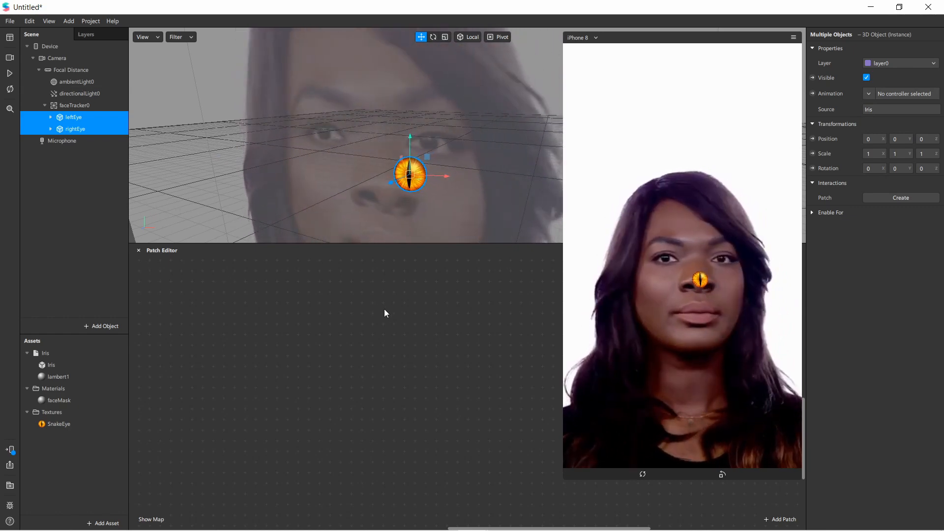
{"action": "mouse_move", "coordinate": [667, 256]}
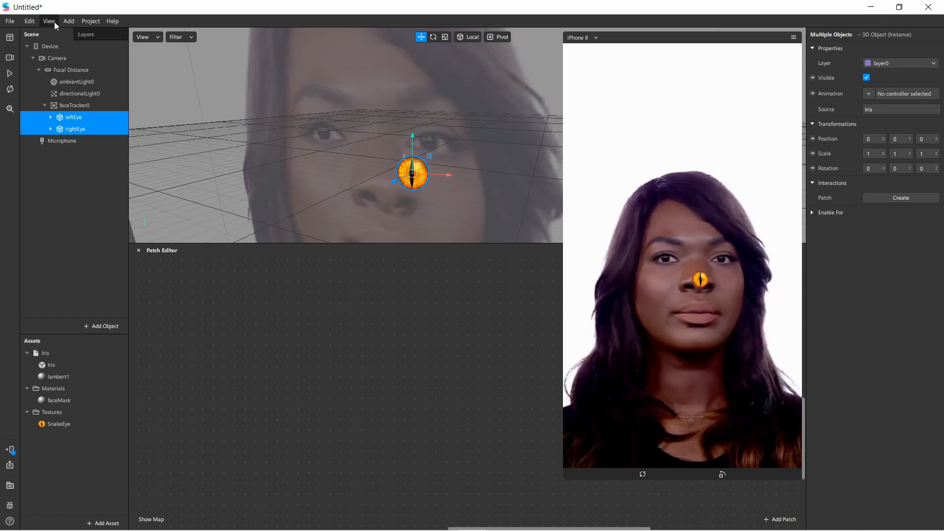
Bring faceTracker0 into the Patch Editor and add an Eyeball patch fed by its Face output.
{"action": "left_click", "coordinate": [49, 21]}
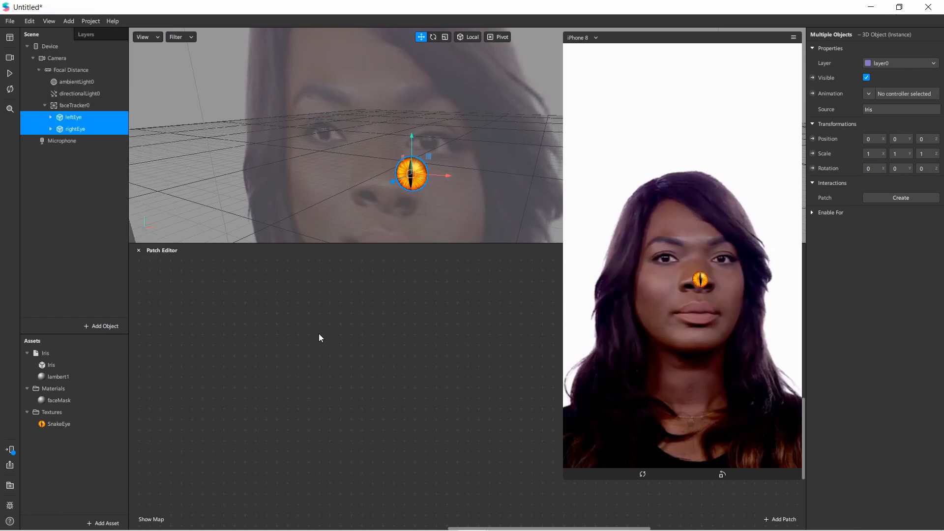
{"action": "left_click", "coordinate": [76, 105]}
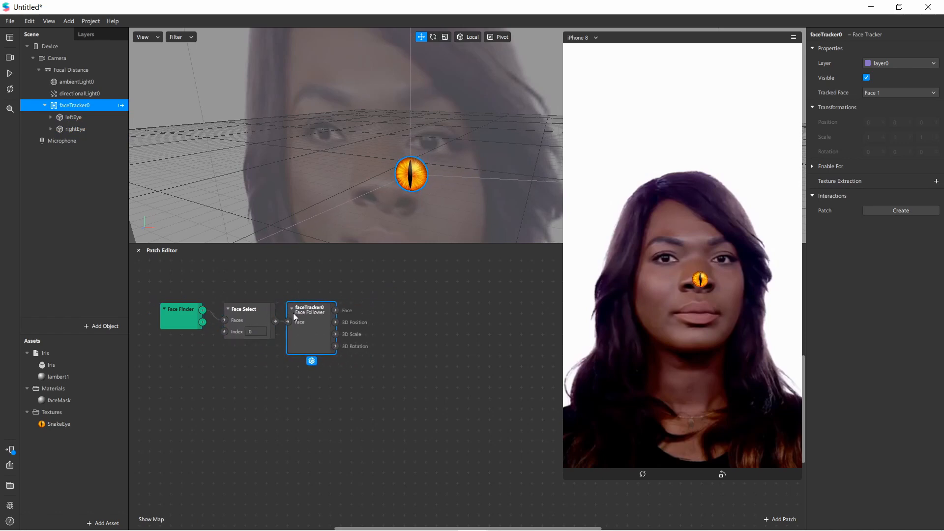
{"action": "left_click", "coordinate": [779, 519]}
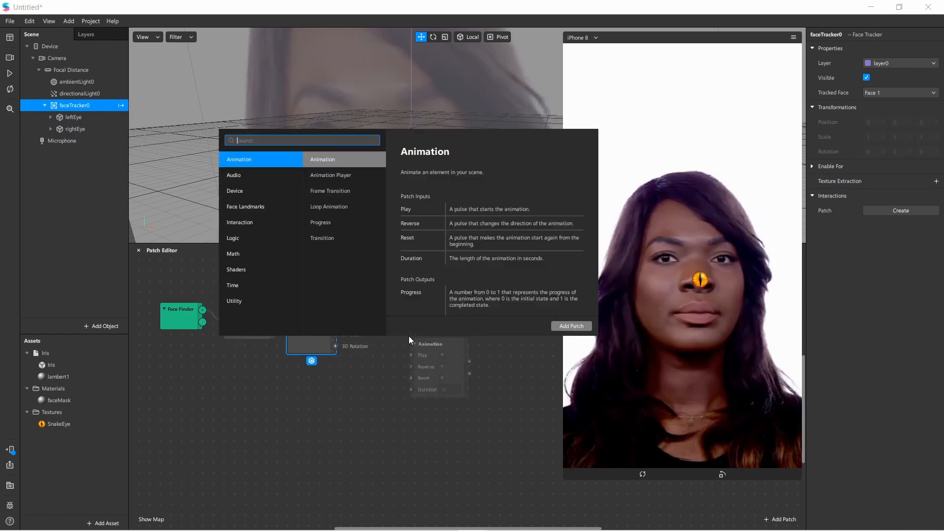
{"action": "type", "text": "ee"}
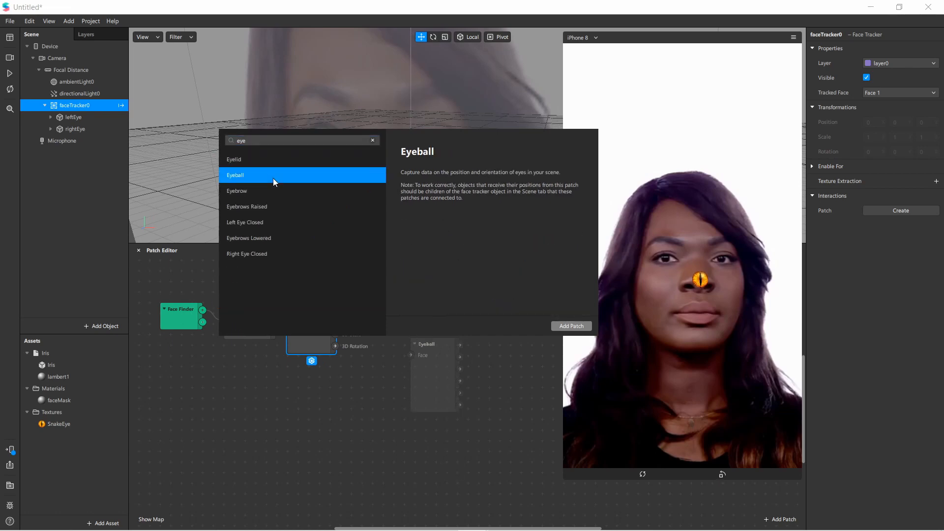
{"action": "mouse_move", "coordinate": [440, 182]}
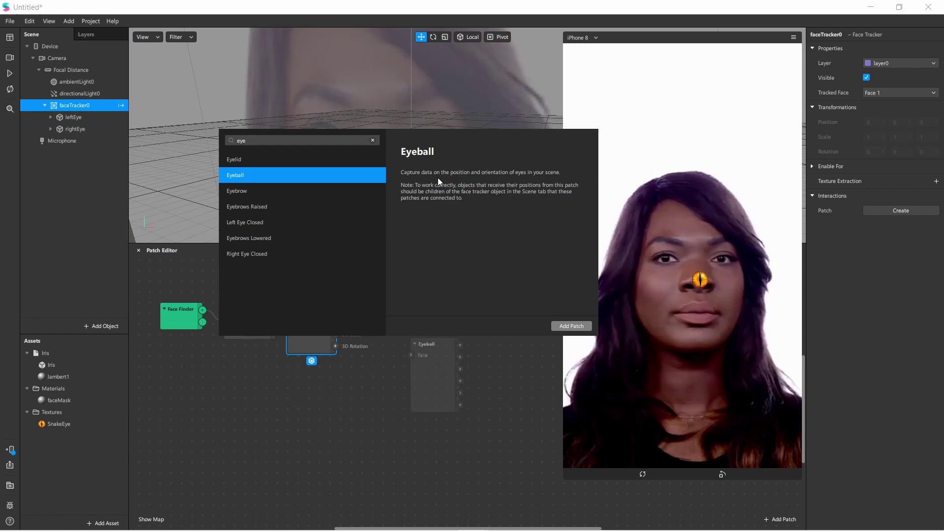
{"action": "mouse_move", "coordinate": [383, 179]}
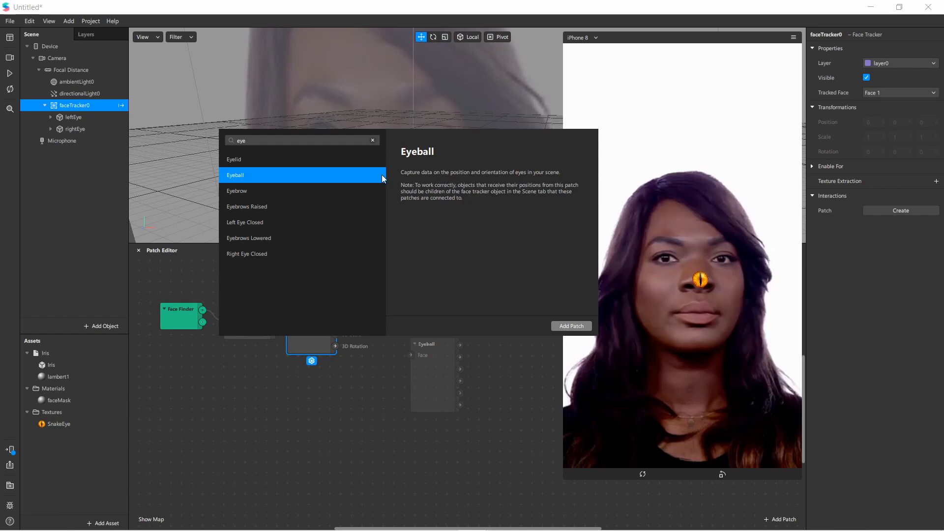
{"action": "left_click", "coordinate": [571, 326]}
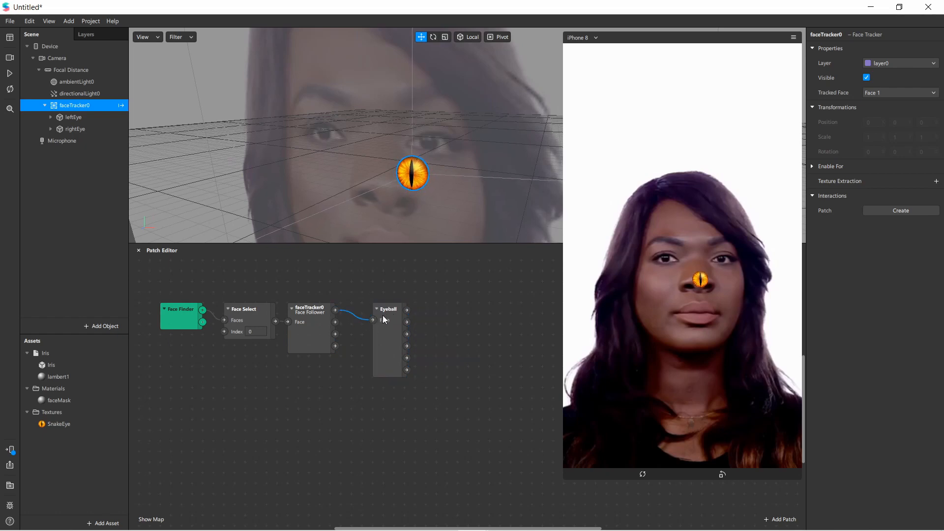
{"action": "left_click", "coordinate": [388, 309]}
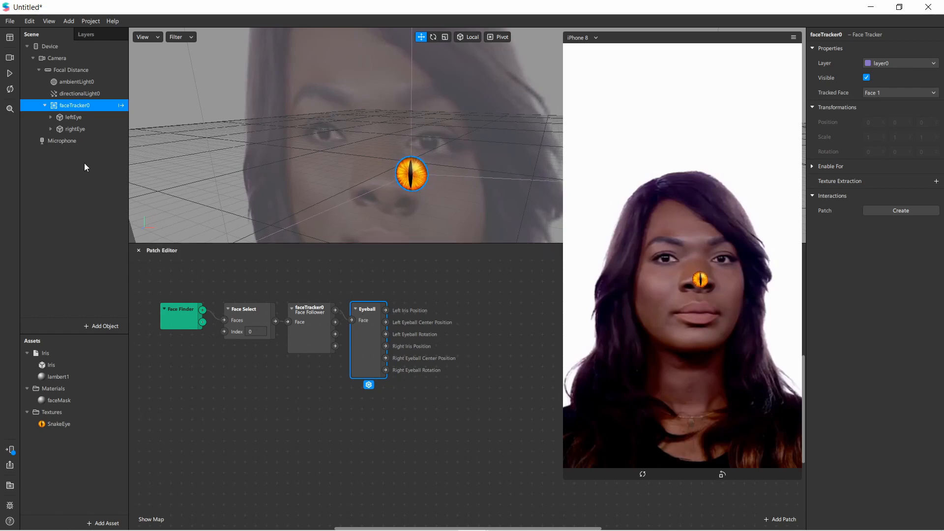
{"action": "left_click", "coordinate": [73, 117]}
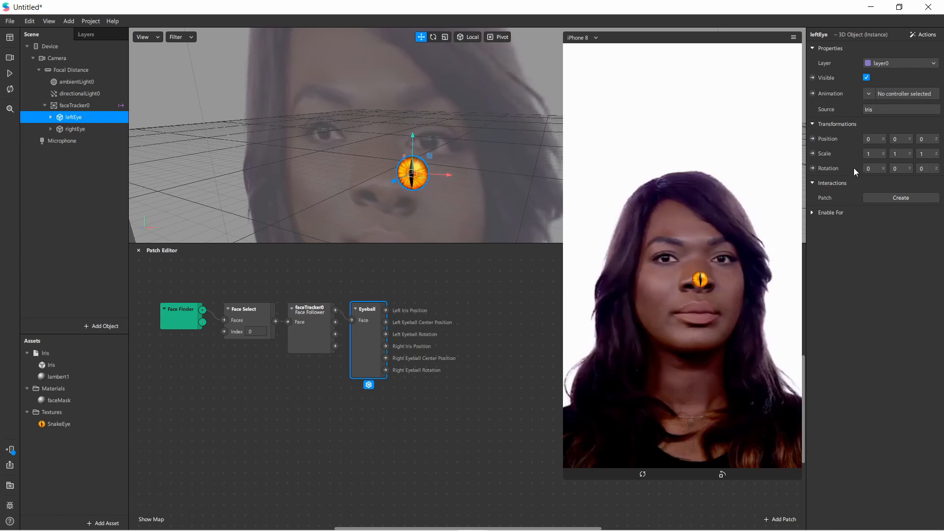
{"action": "mouse_move", "coordinate": [814, 139]}
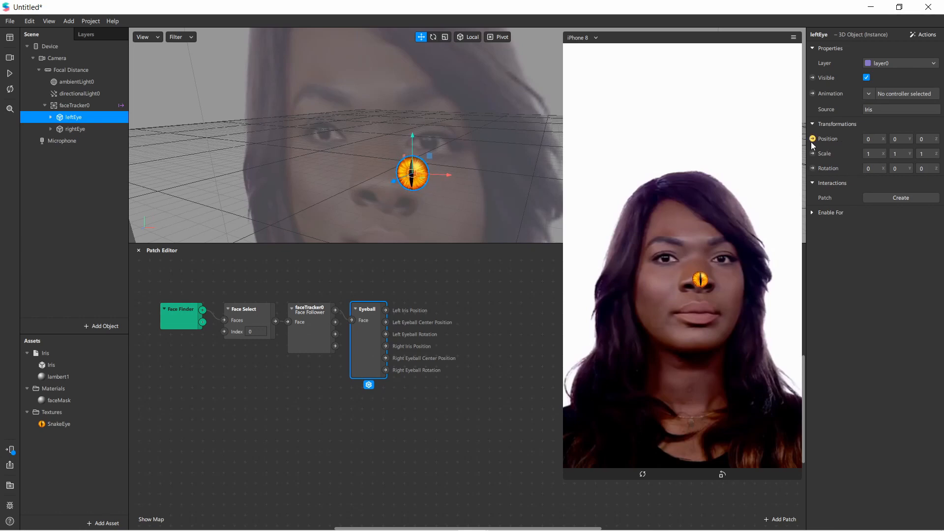
Expose leftEye's Position and Rotation as patches and wire Eyeball's left iris outputs into them.
{"action": "left_click", "coordinate": [812, 139]}
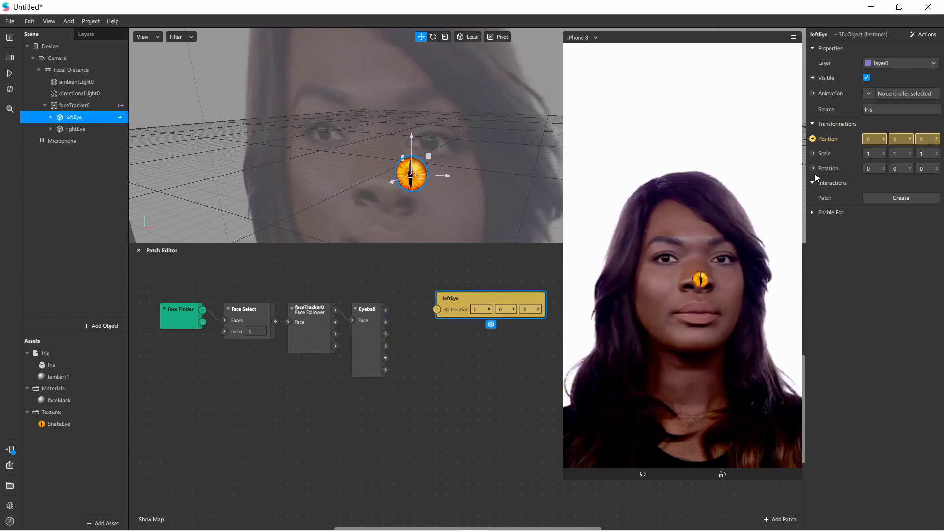
{"action": "left_click", "coordinate": [814, 168]}
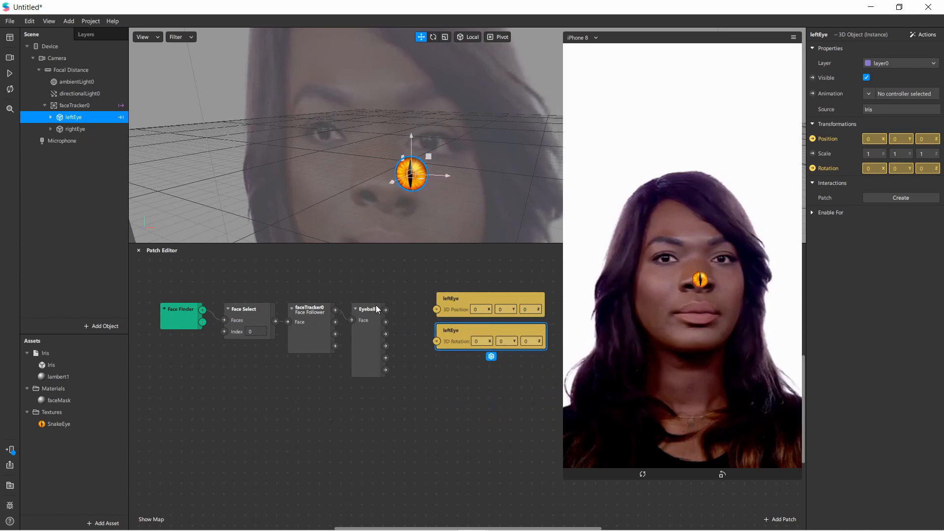
{"action": "left_click", "coordinate": [367, 309]}
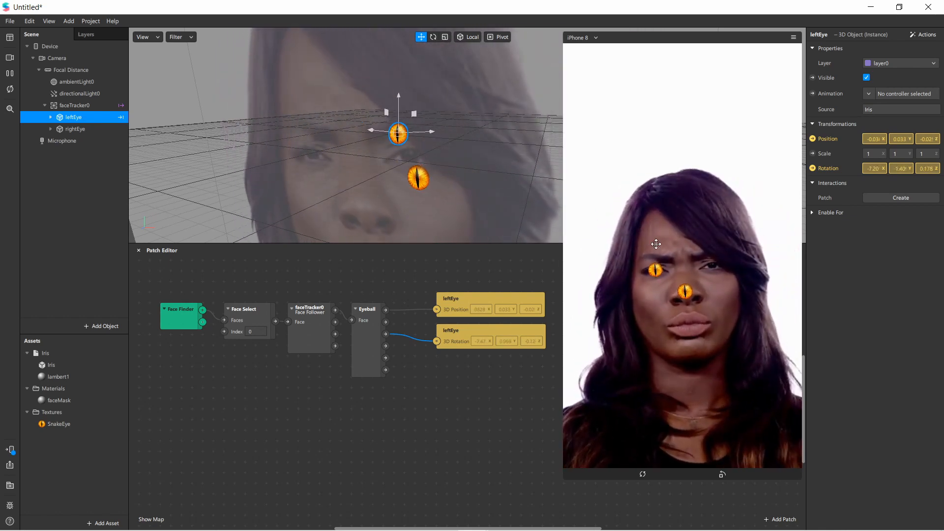
{"action": "left_click", "coordinate": [9, 74]}
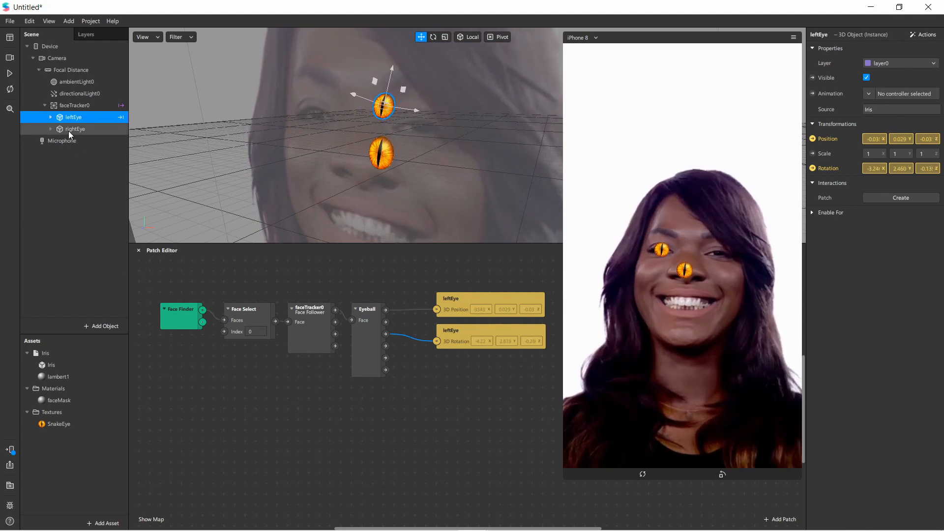
Drive rightEye's position and rotation from Eyeball's right-eye outputs and play the preview.
{"action": "left_click", "coordinate": [74, 129]}
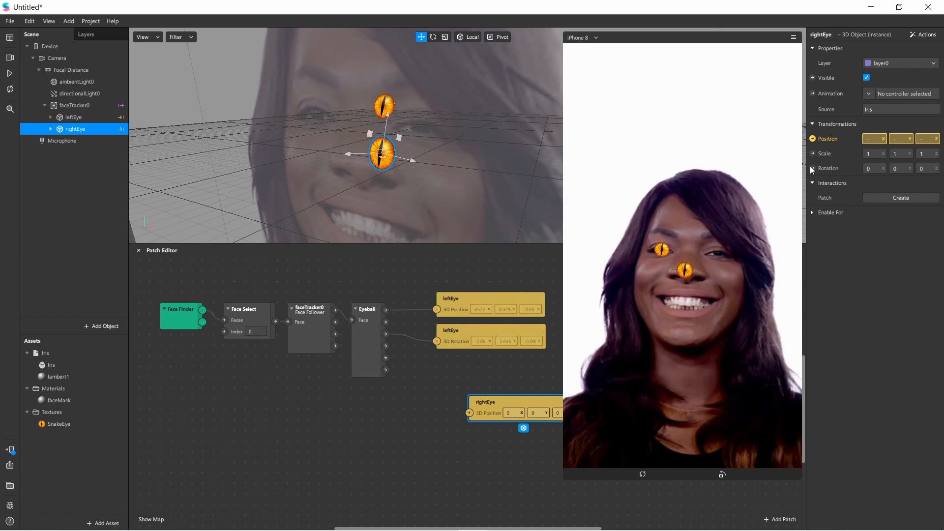
{"action": "left_click", "coordinate": [508, 413]}
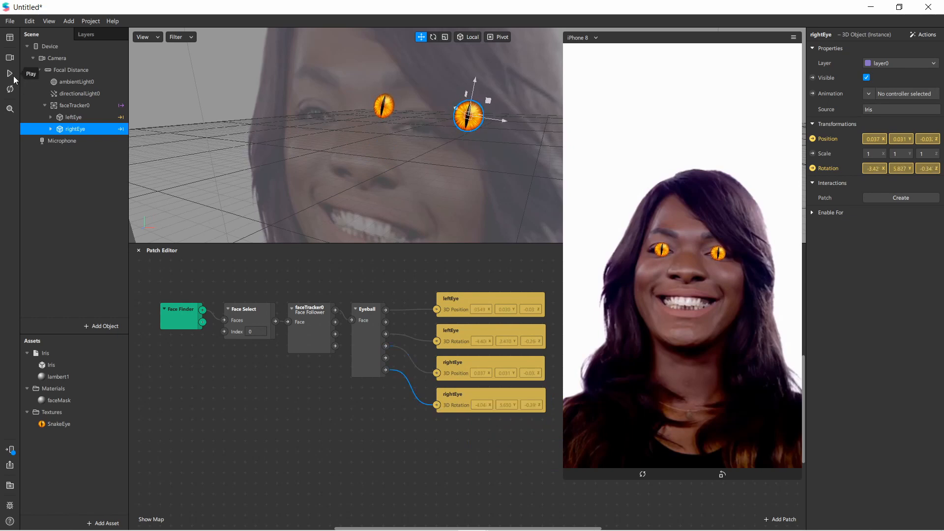
{"action": "left_click", "coordinate": [10, 74]}
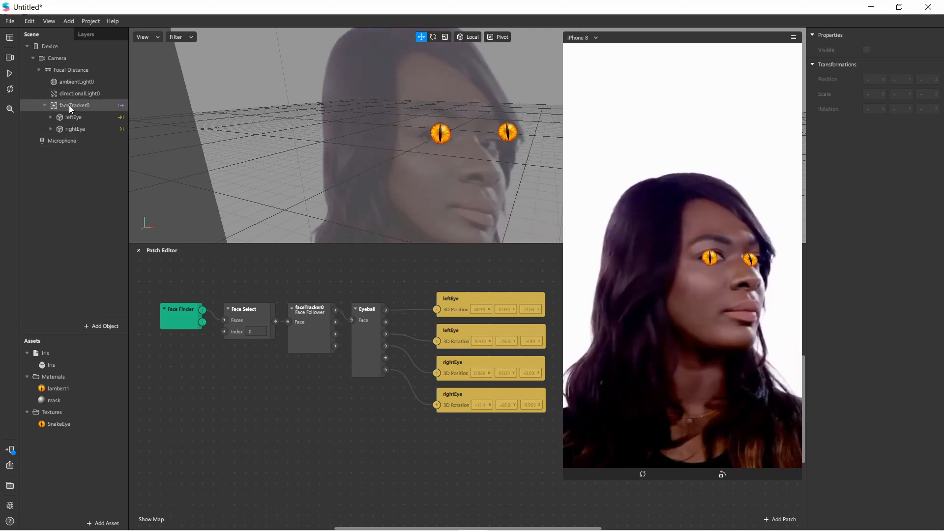
Add a Face Mesh under faceTracker0 above the eyes and give it the transparent mask material.
{"action": "right_click", "coordinate": [74, 105]}
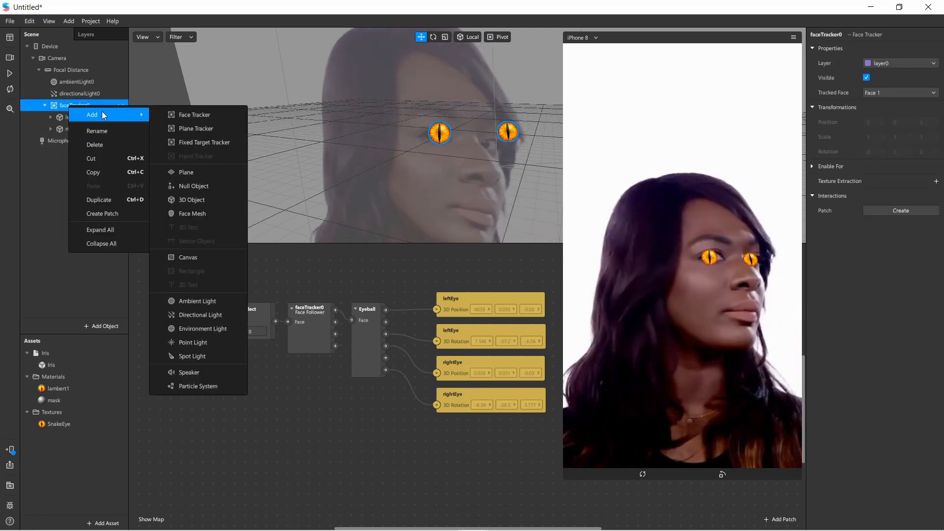
{"action": "left_click", "coordinate": [192, 214]}
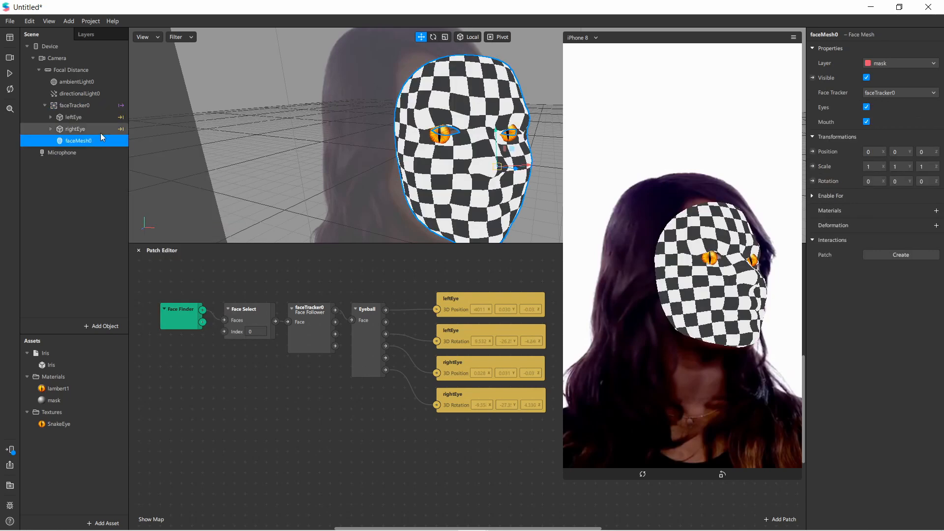
{"action": "left_click", "coordinate": [74, 105]}
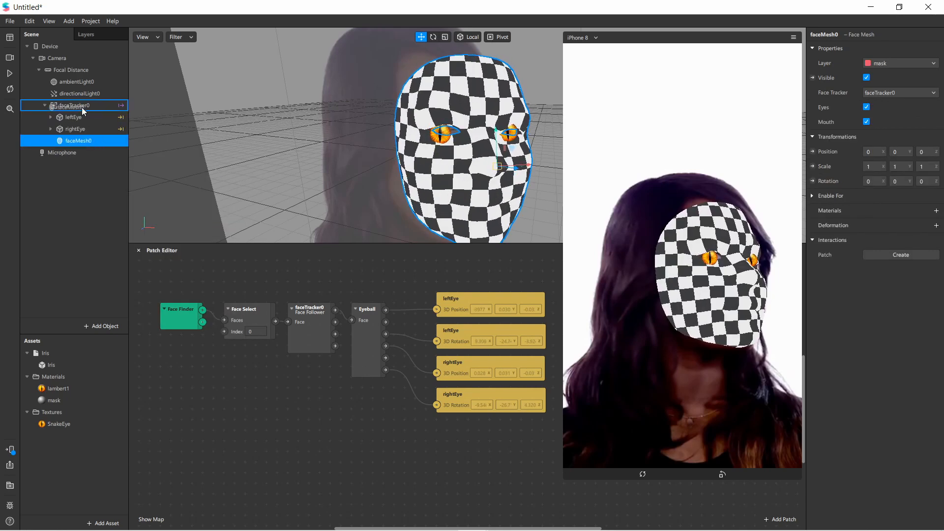
{"action": "left_click", "coordinate": [79, 118]}
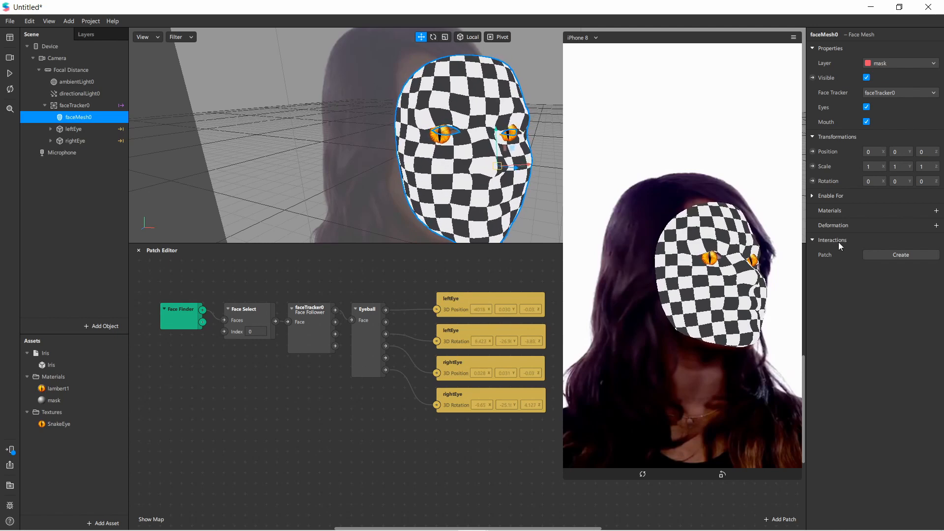
{"action": "left_click", "coordinate": [812, 210]}
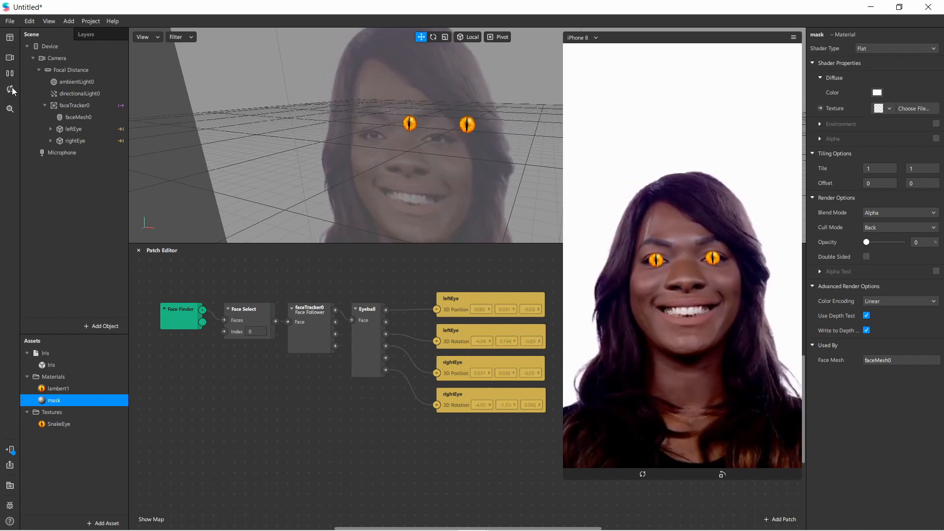
Select the face mesh, then bring up the Iris asset collection showing lambert1 unsupported.
{"action": "left_click", "coordinate": [79, 117]}
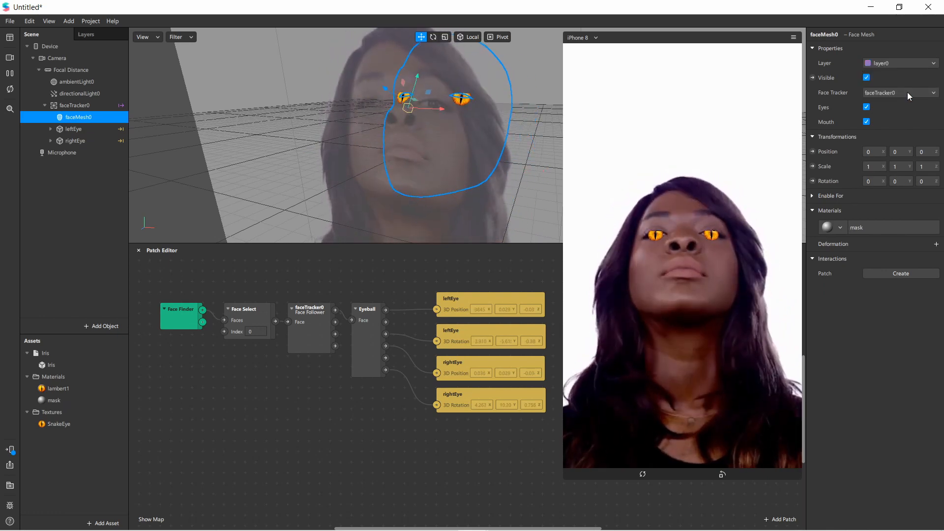
{"action": "left_click", "coordinate": [45, 353]}
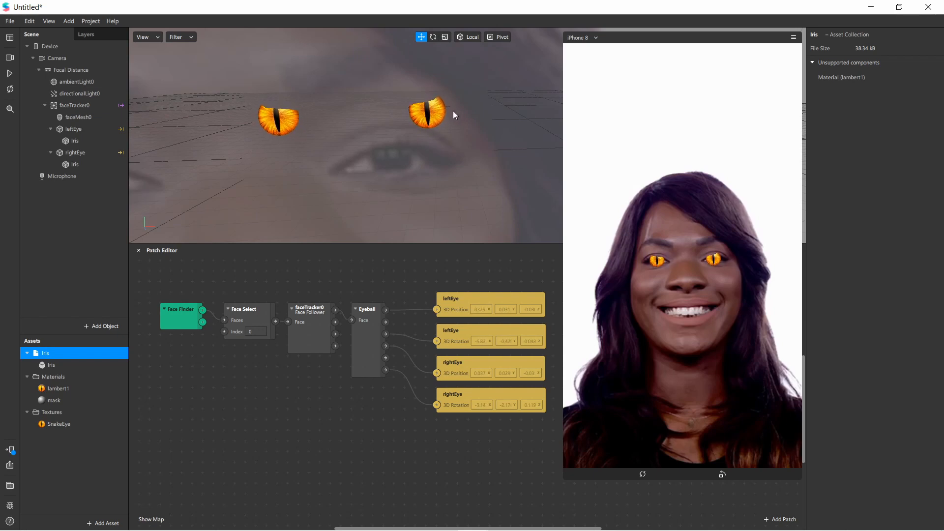
{"action": "mouse_move", "coordinate": [332, 102]}
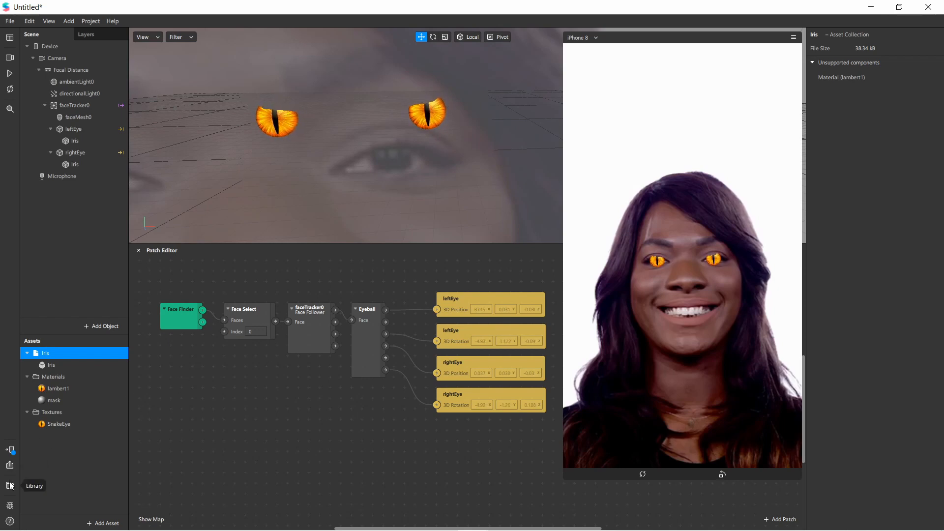
Browse the AR Library's Patch Assets for 'eye' and open the Eyeball Shader page.
{"action": "left_click", "coordinate": [10, 484]}
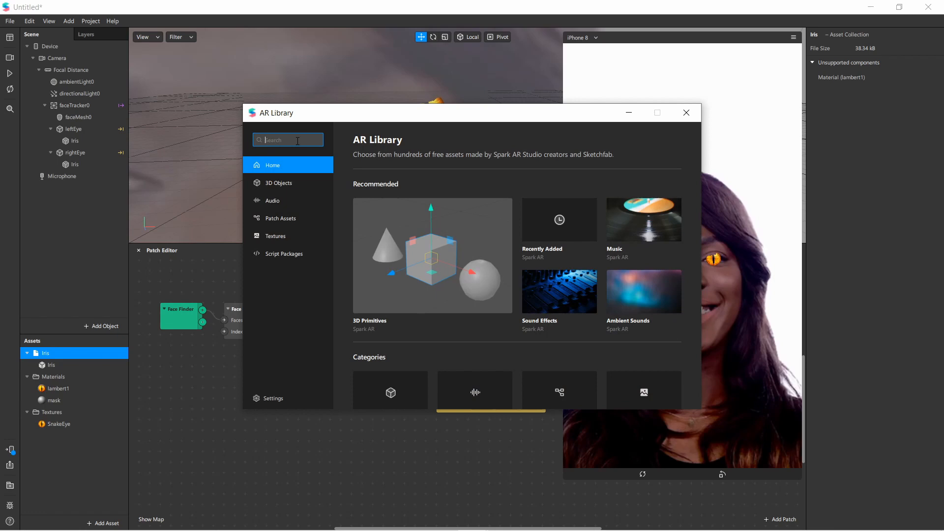
{"action": "type", "text": "eye"}
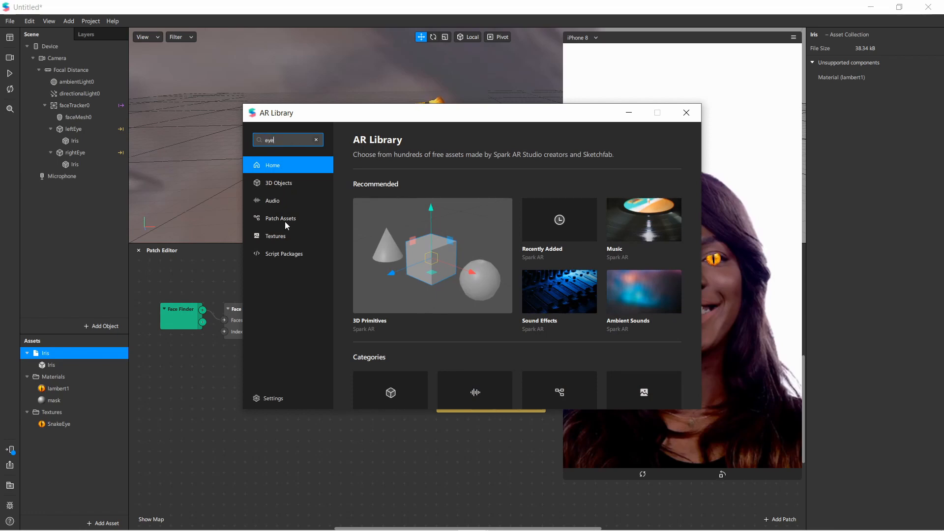
{"action": "left_click", "coordinate": [281, 218]}
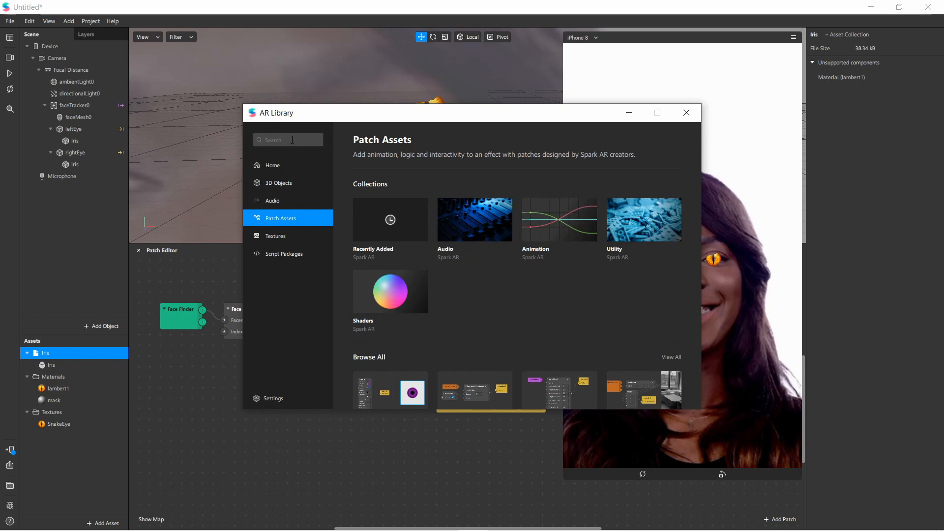
{"action": "scroll", "scroll_direction": "down", "scroll_amount": 3}
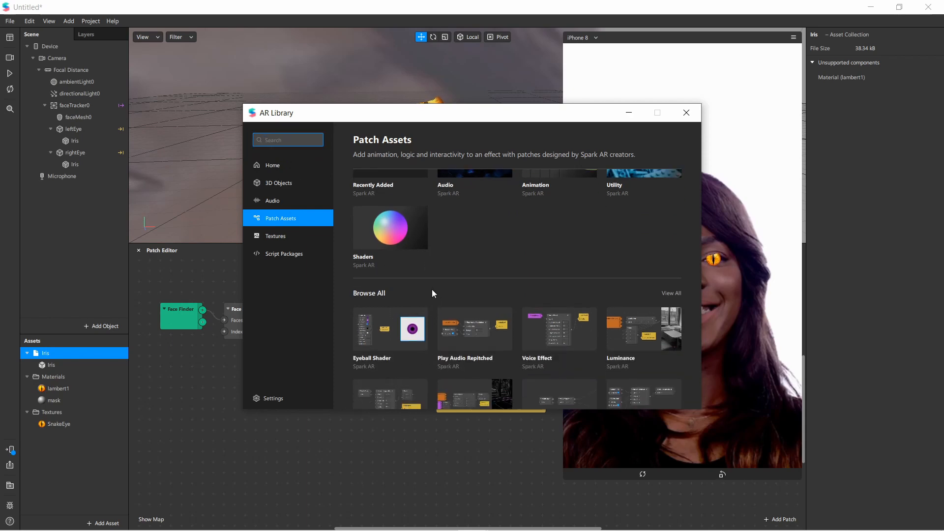
{"action": "scroll", "scroll_direction": "down", "scroll_amount": 3}
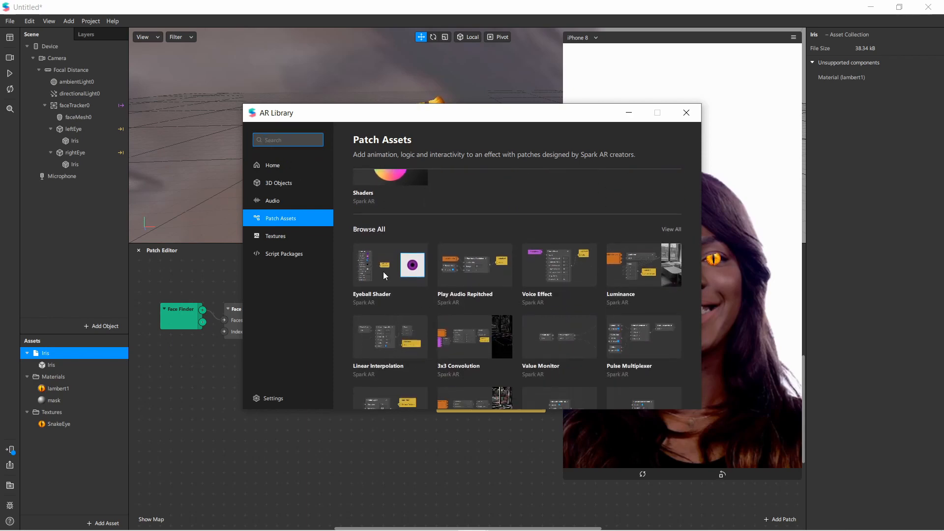
{"action": "mouse_move", "coordinate": [379, 275]}
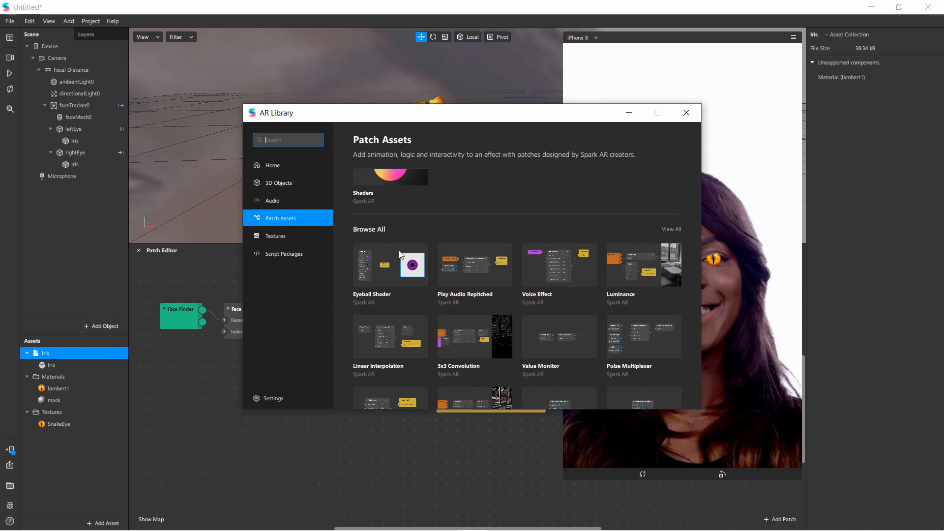
{"action": "left_click", "coordinate": [390, 264]}
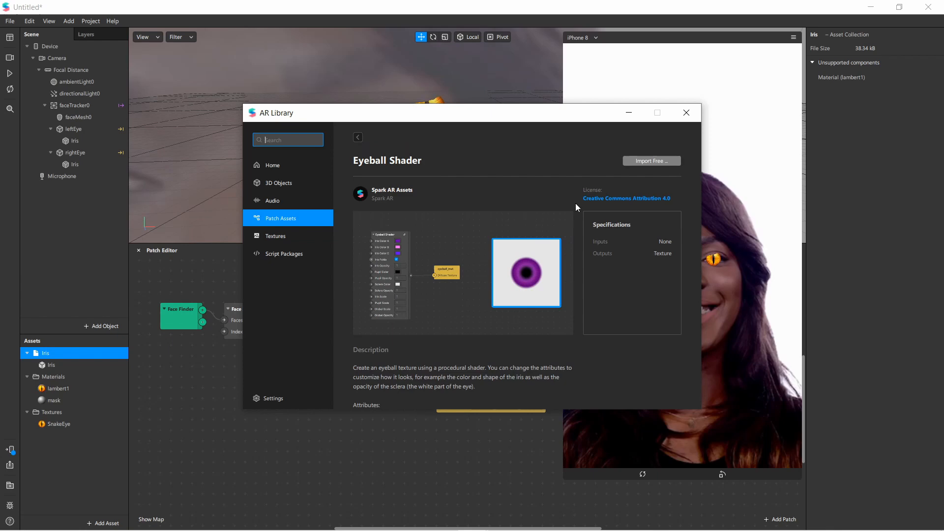
{"action": "mouse_move", "coordinate": [418, 208]}
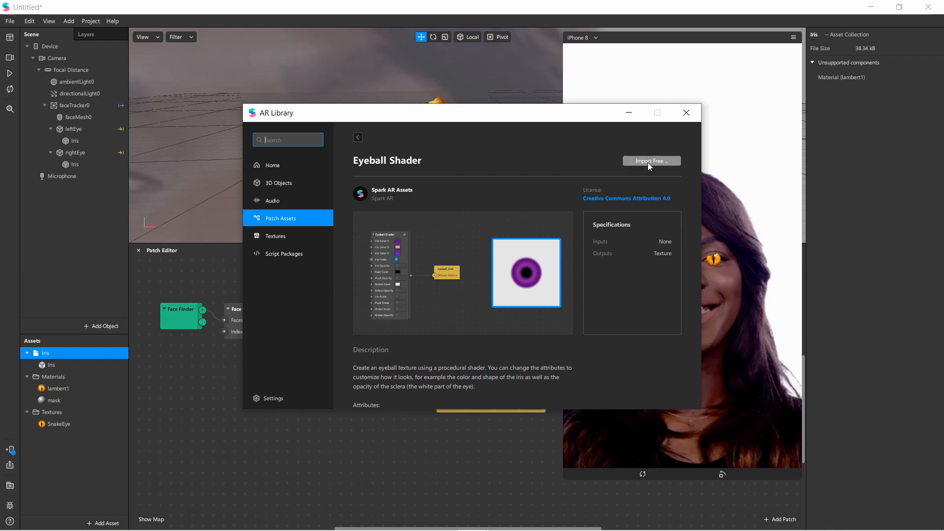
Import the free Eyeball Shader into the Untitled project and close the library.
{"action": "left_click", "coordinate": [651, 160]}
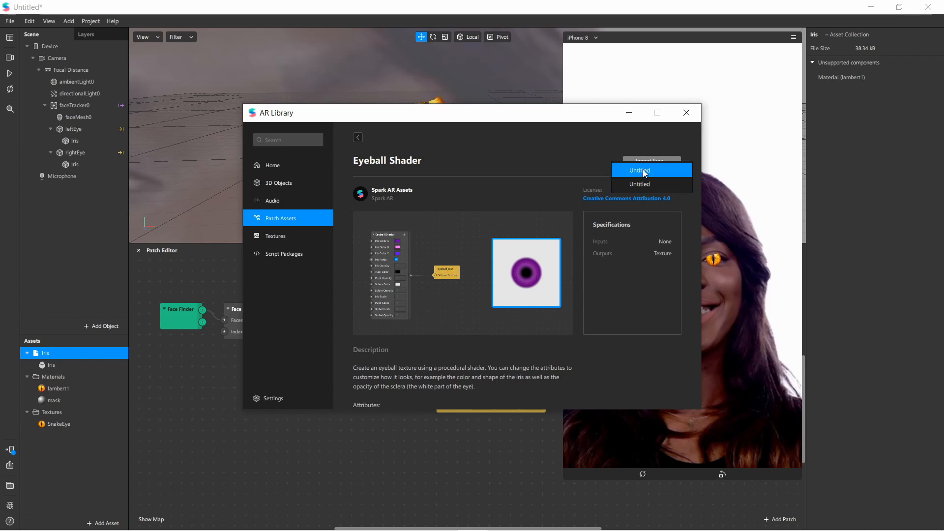
{"action": "left_click", "coordinate": [639, 170]}
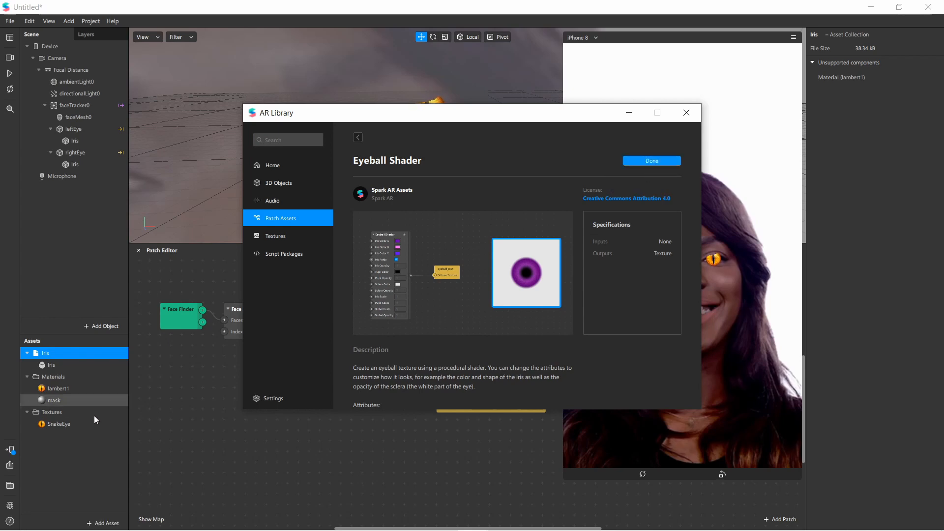
{"action": "left_click", "coordinate": [651, 161]}
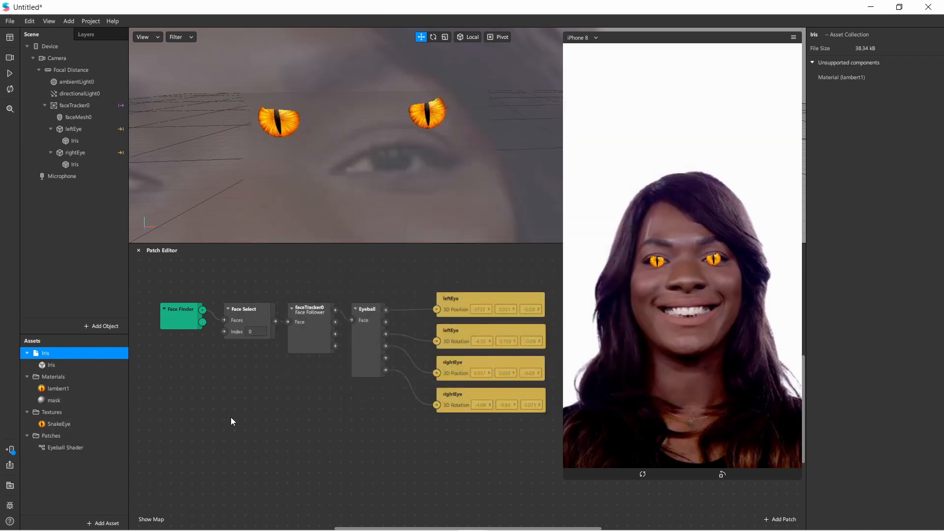
Drop the Eyeball Shader asset into the patch graph and select the left eye's Iris mesh.
{"action": "left_click", "coordinate": [65, 448]}
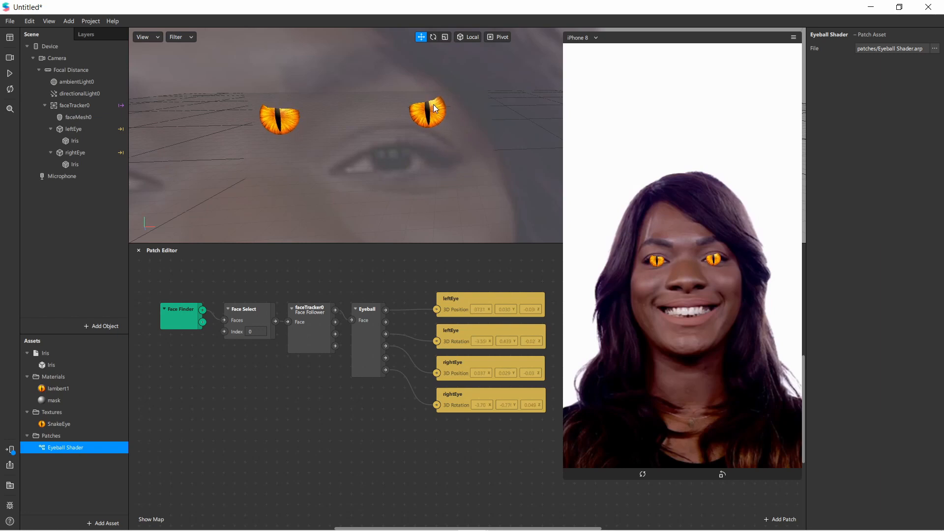
{"action": "mouse_move", "coordinate": [207, 395]}
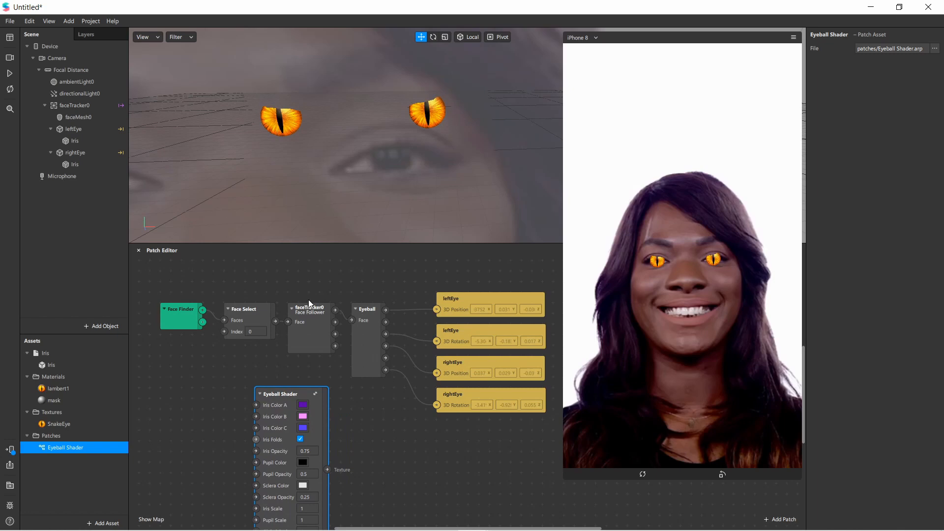
{"action": "left_click", "coordinate": [75, 141]}
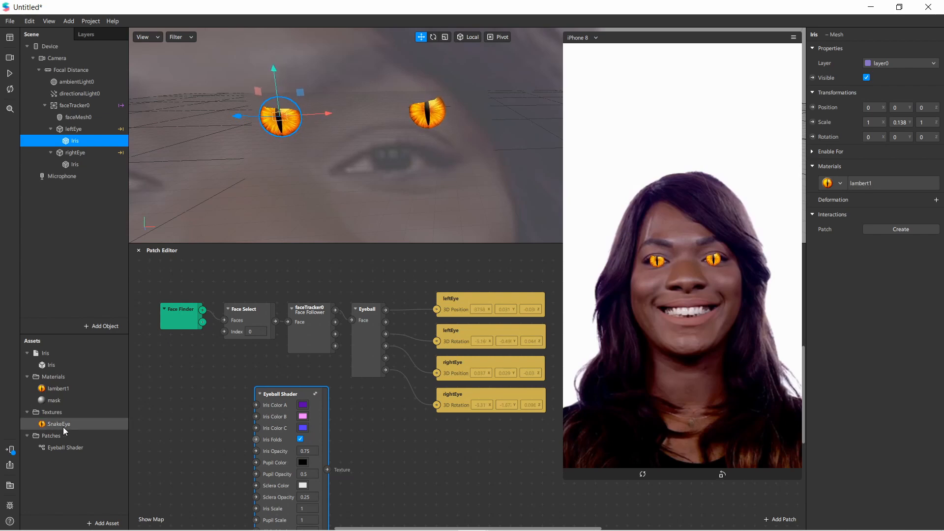
Rename lambert1 to eye, remove its SnakeEye texture and expose its texture slot to the patch graph.
{"action": "left_click", "coordinate": [57, 389]}
{"action": "type", "text": "eye"}
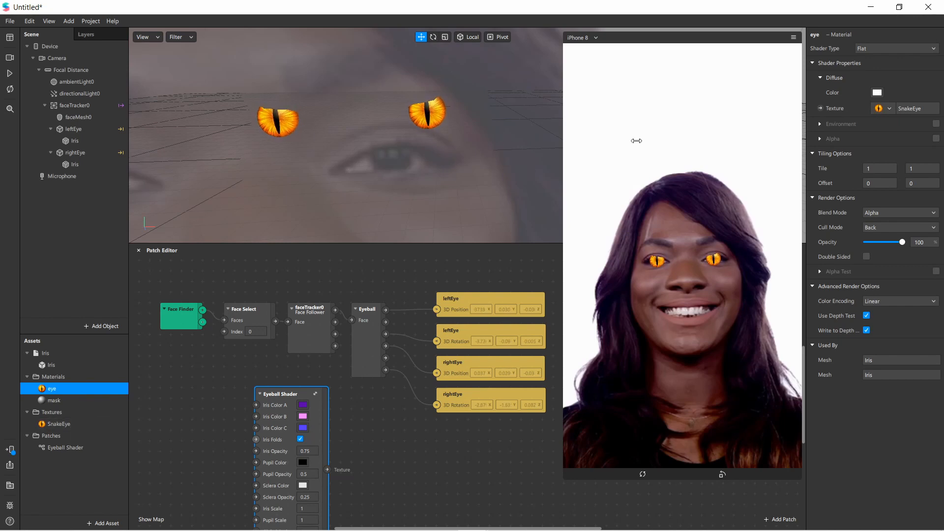
{"action": "left_click", "coordinate": [884, 108]}
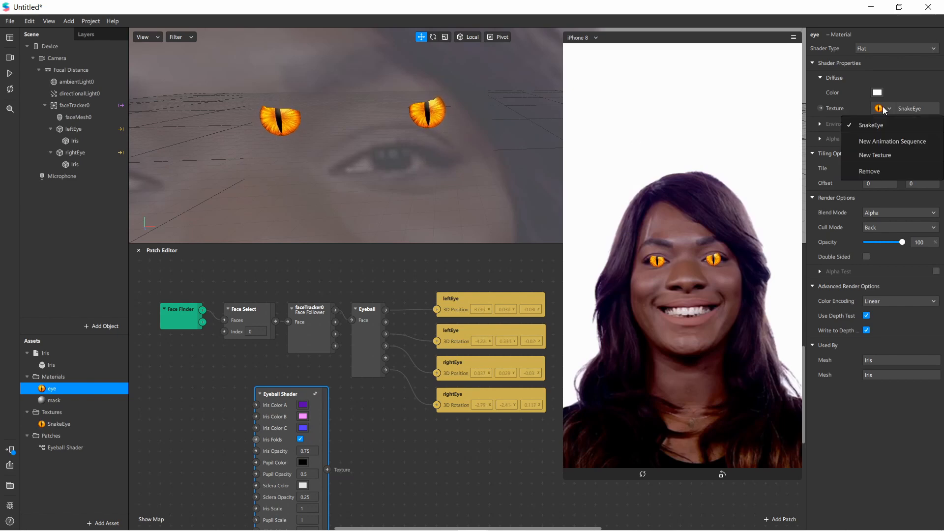
{"action": "left_click", "coordinate": [869, 171]}
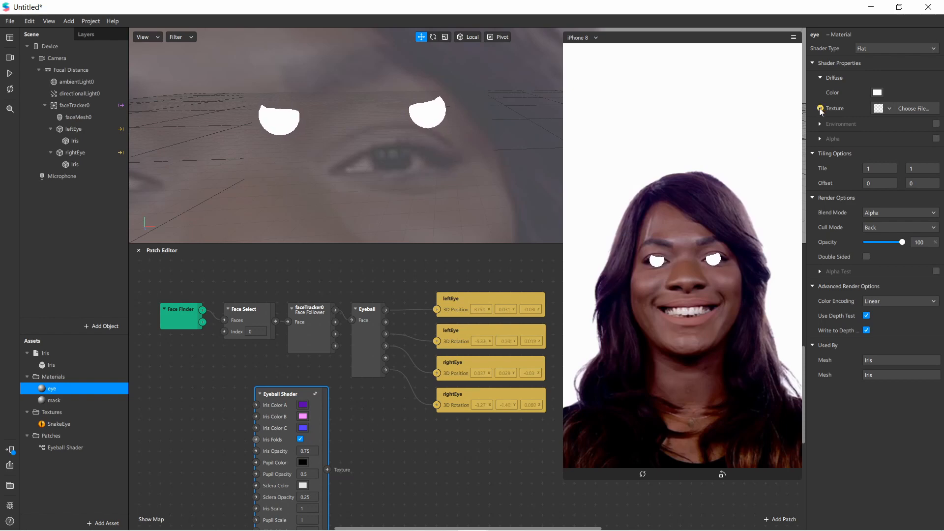
{"action": "left_click", "coordinate": [820, 109]}
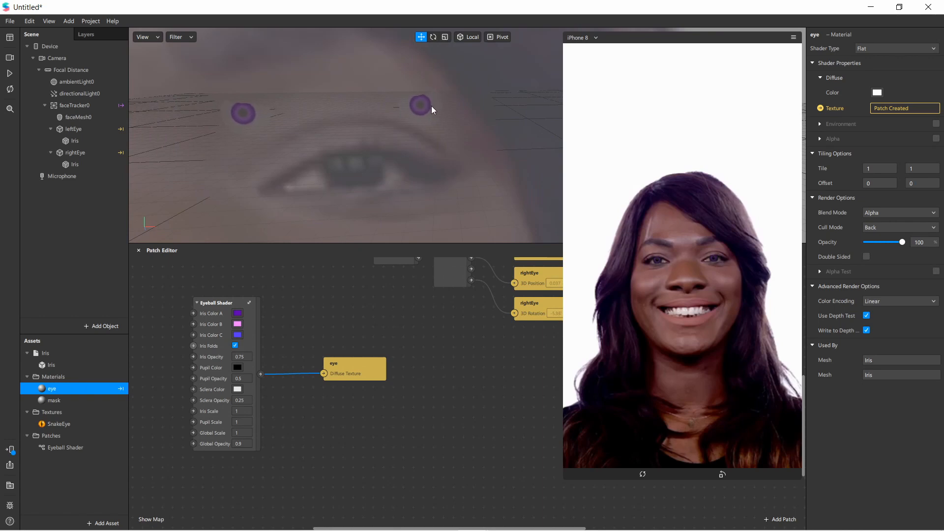
{"action": "mouse_move", "coordinate": [230, 115]}
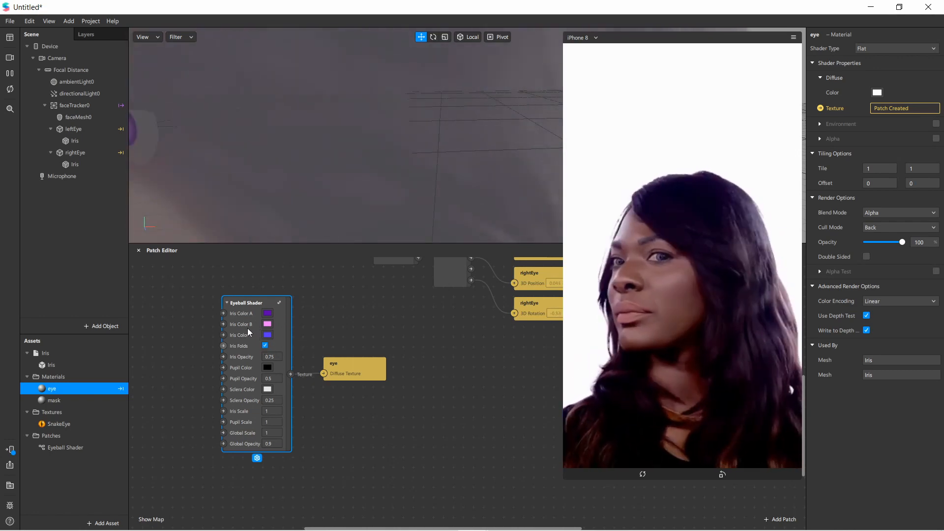
Set the first iris colour to yellow in the Eyeball Shader colour dialog.
{"action": "left_click", "coordinate": [267, 313]}
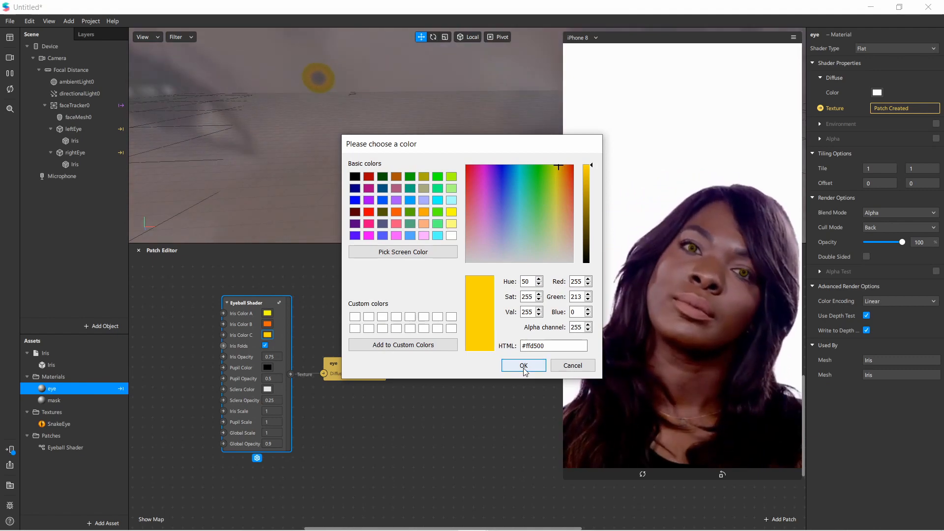
{"action": "left_click", "coordinate": [523, 366]}
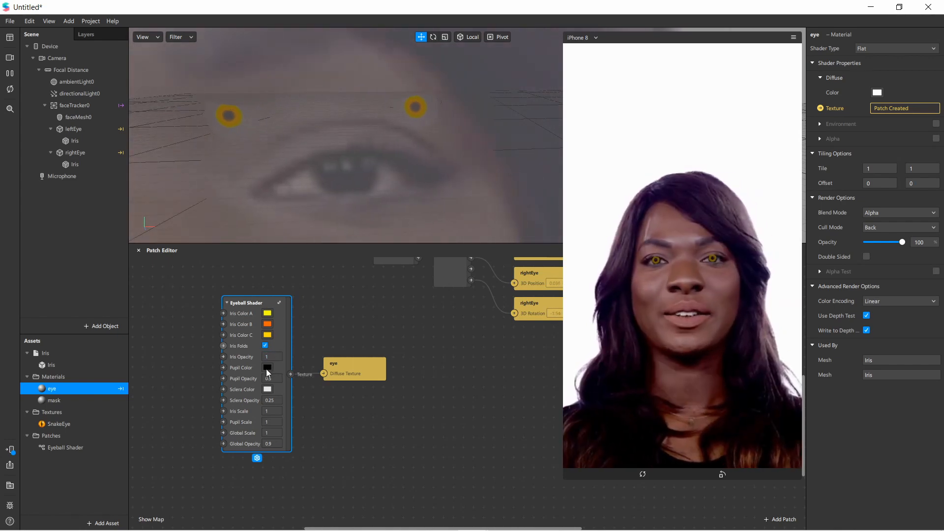
Make the pupil colour red and start choosing black for the sclera colour.
{"action": "left_click", "coordinate": [267, 368]}
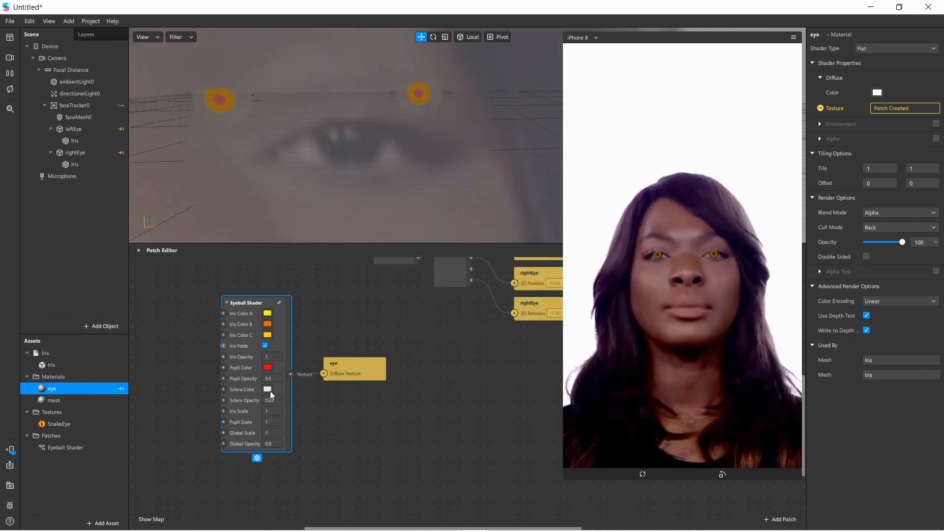
{"action": "left_click", "coordinate": [268, 389]}
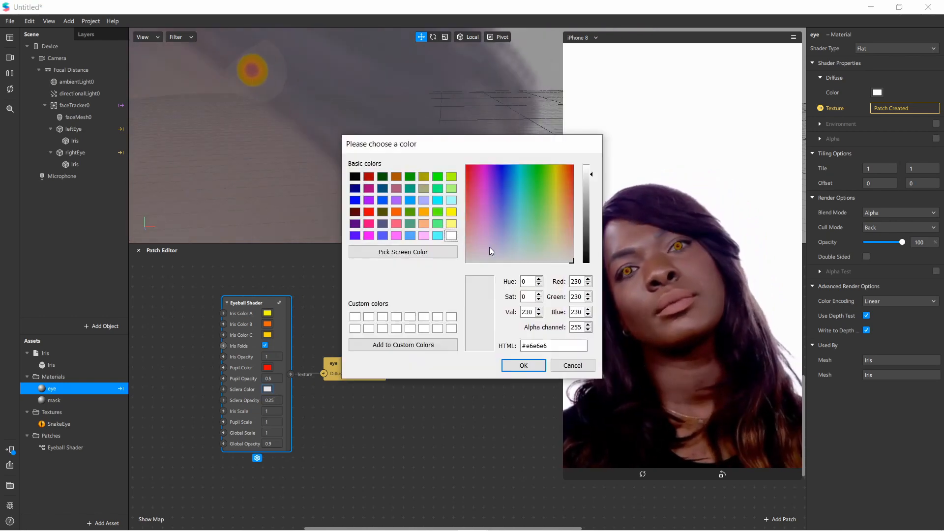
{"action": "left_click", "coordinate": [539, 165]}
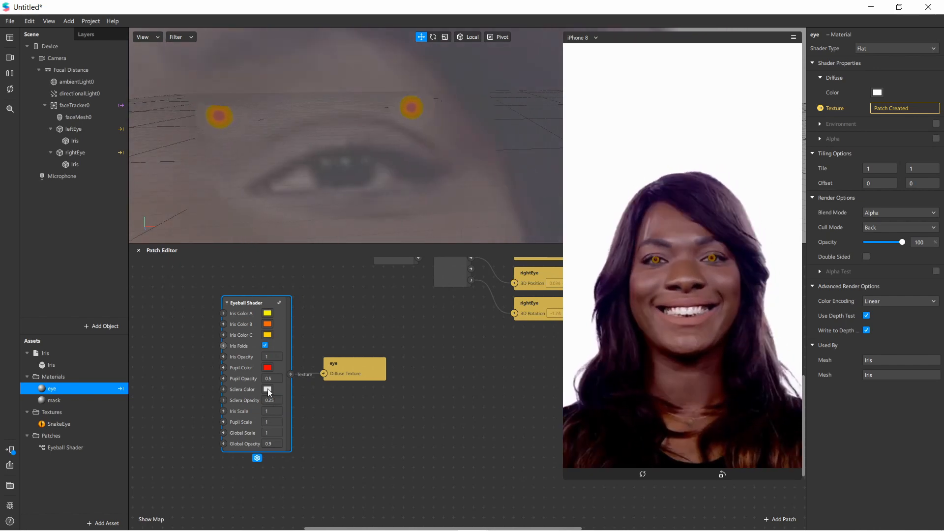
{"action": "left_click", "coordinate": [267, 389]}
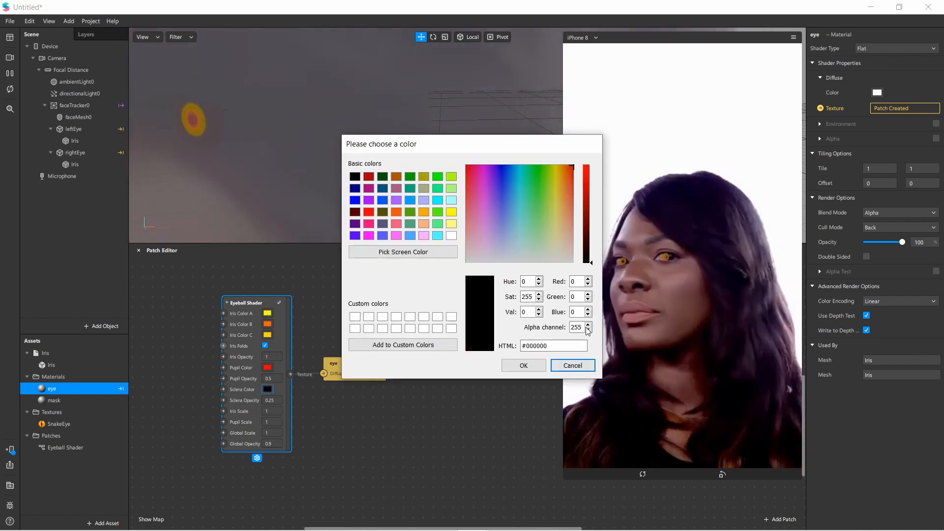
Apply black to the sclera, then set the sclera colour back to white.
{"action": "left_click", "coordinate": [571, 366]}
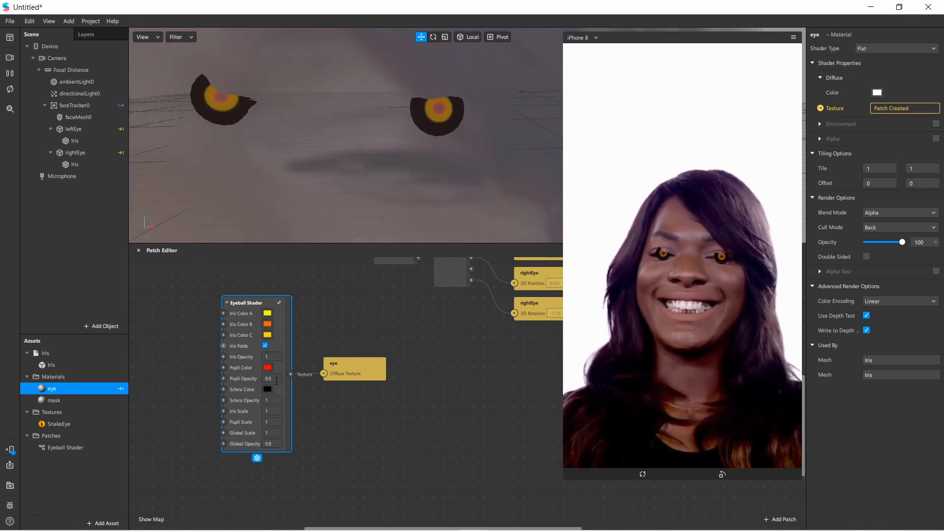
{"action": "left_click", "coordinate": [268, 390]}
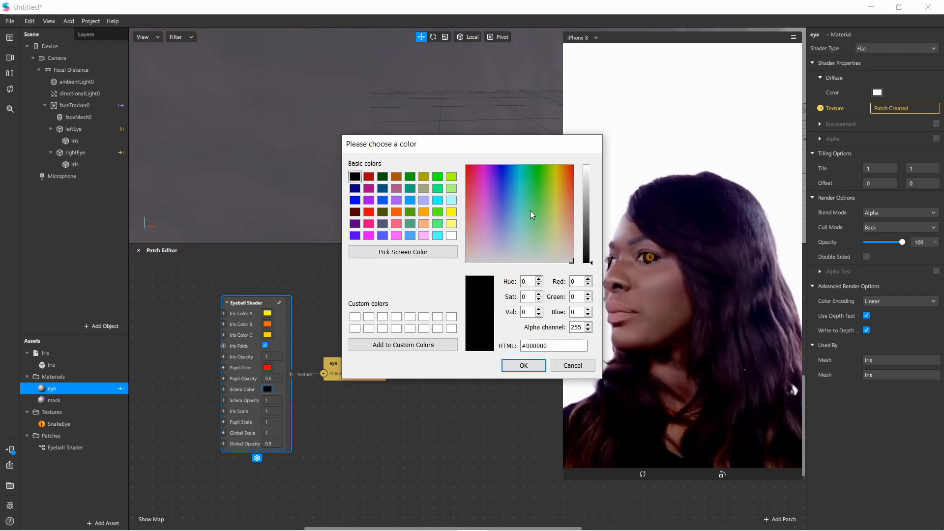
{"action": "left_click", "coordinate": [522, 365]}
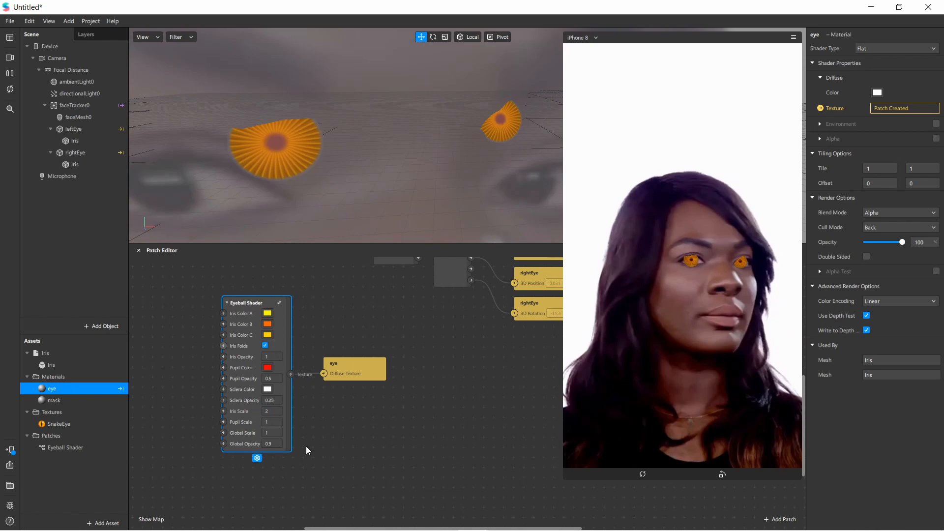
Reset Iris Scale and Global Scale to 1, then enter 0.2 for Global Opacity.
{"action": "left_click", "coordinate": [271, 411]}
{"action": "type", "text": "1"}
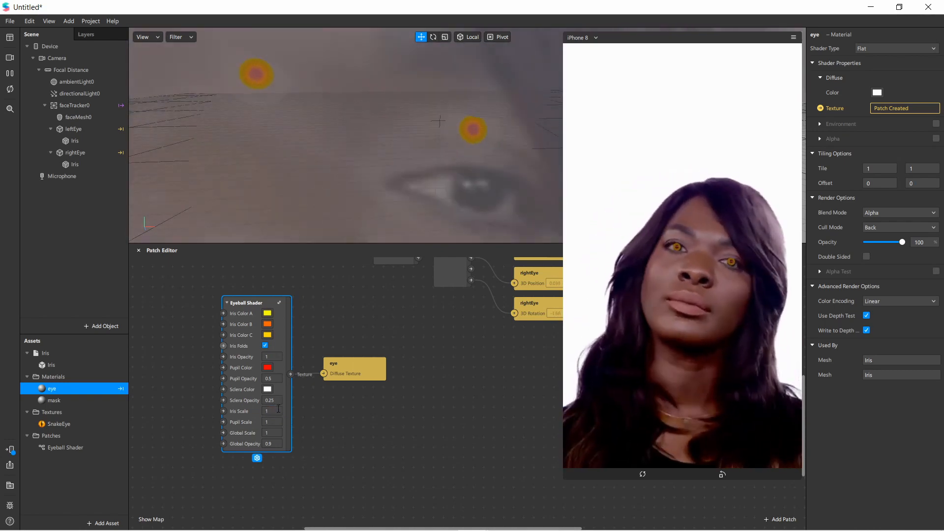
{"action": "left_click", "coordinate": [271, 422]}
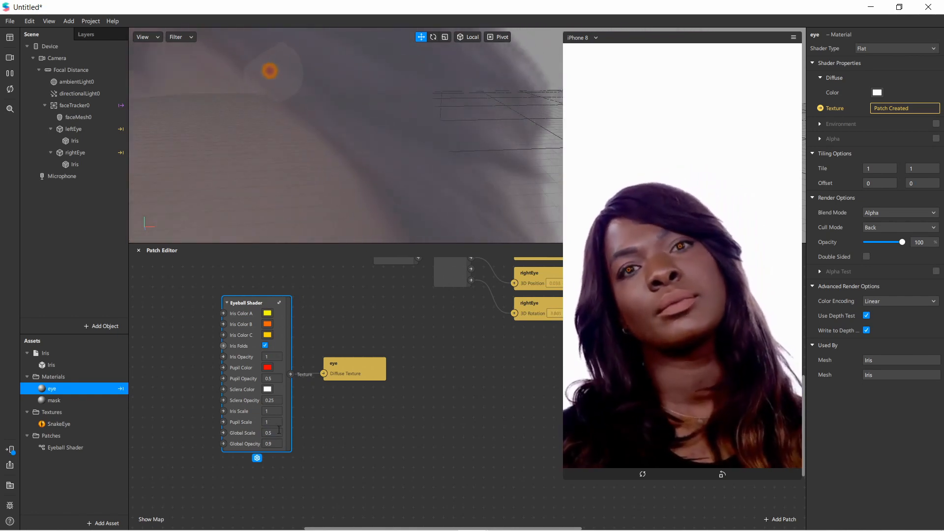
{"action": "left_click", "coordinate": [271, 433]}
{"action": "type", "text": "1"}
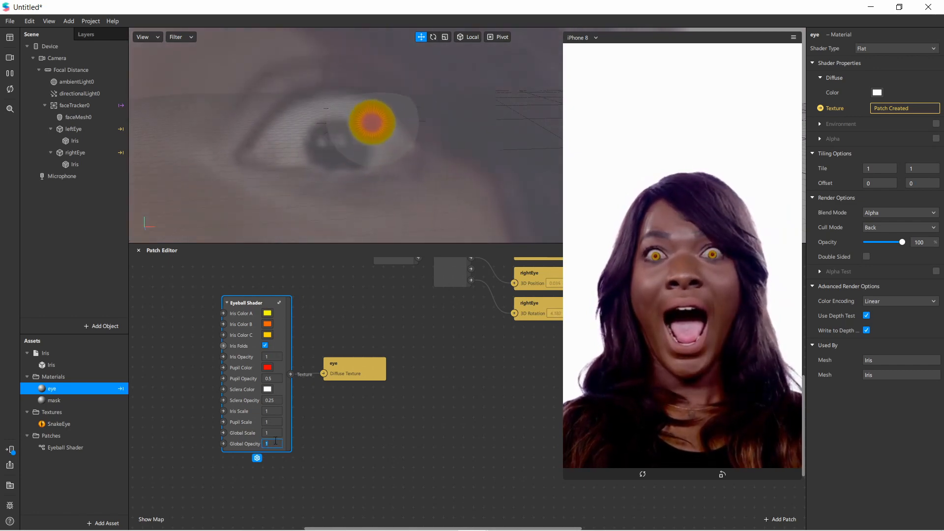
{"action": "type", "text": "0.2"}
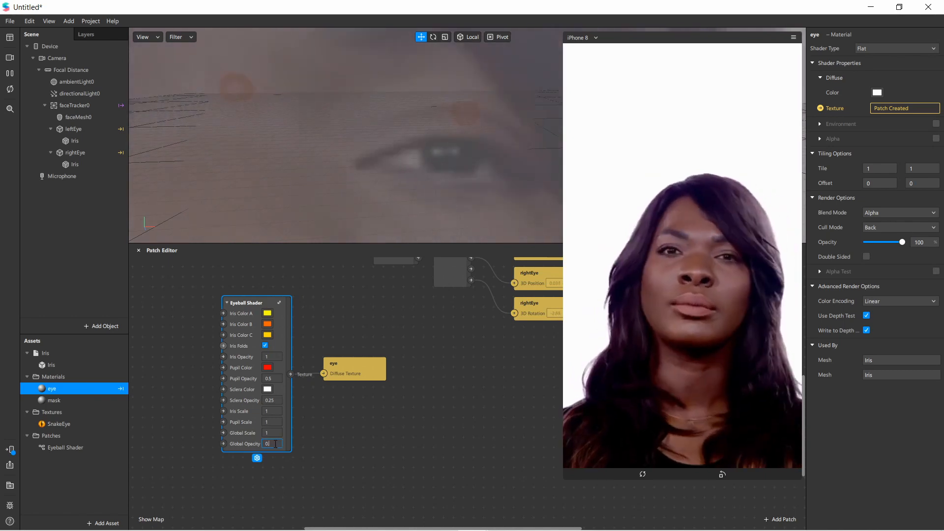
Try a Global Opacity of 0.5 before settling on 0.9.
{"action": "type", "text": "0.5"}
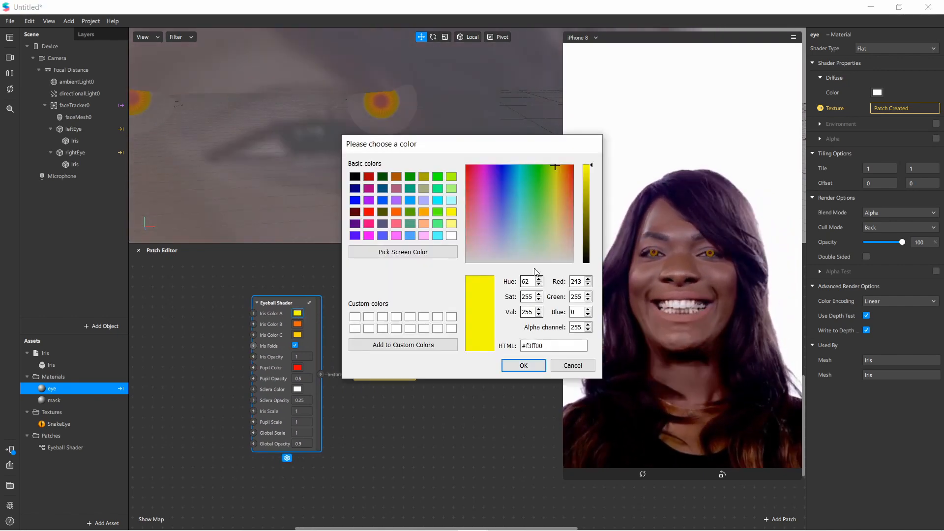
Confirm the brighter yellow #f3ff00 as Iris Color A.
{"action": "left_click", "coordinate": [522, 366]}
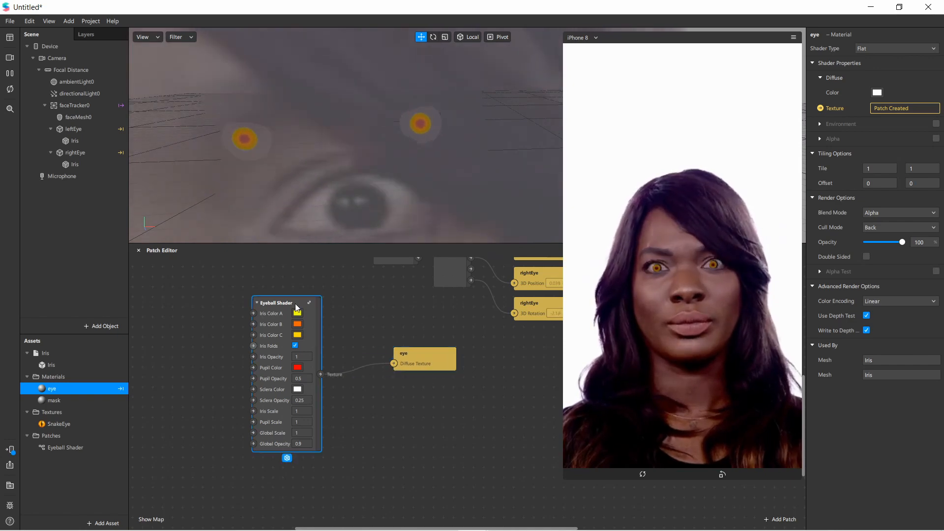
Add a Value patch from the library and change its type to Color.
{"action": "left_click", "coordinate": [779, 520]}
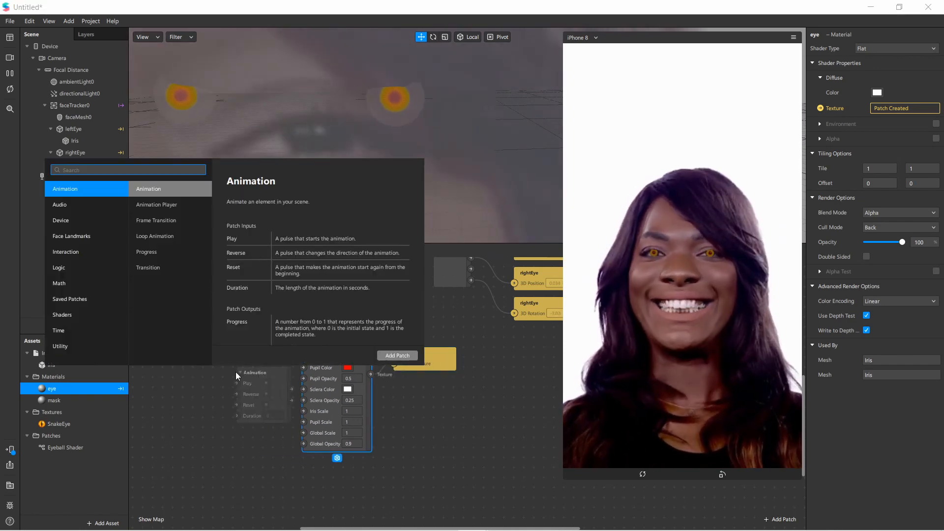
{"action": "type", "text": "val"}
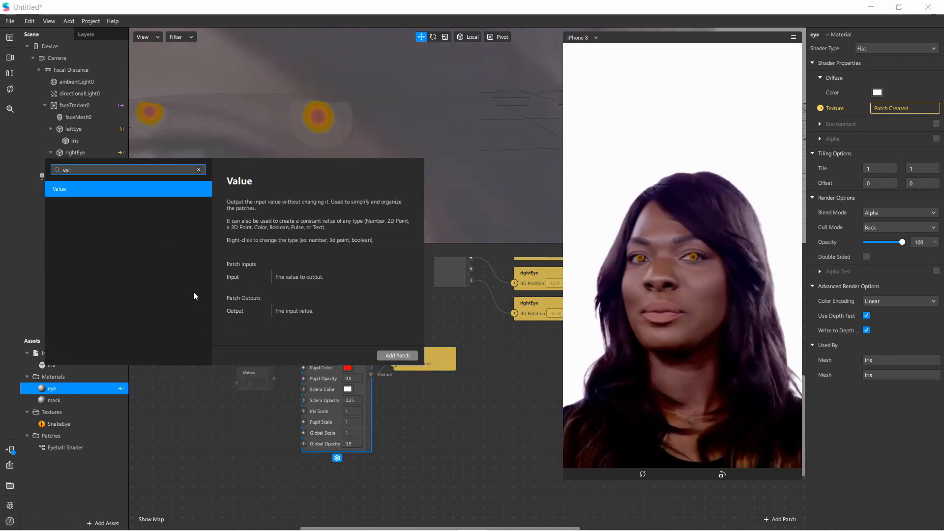
{"action": "left_click", "coordinate": [396, 355]}
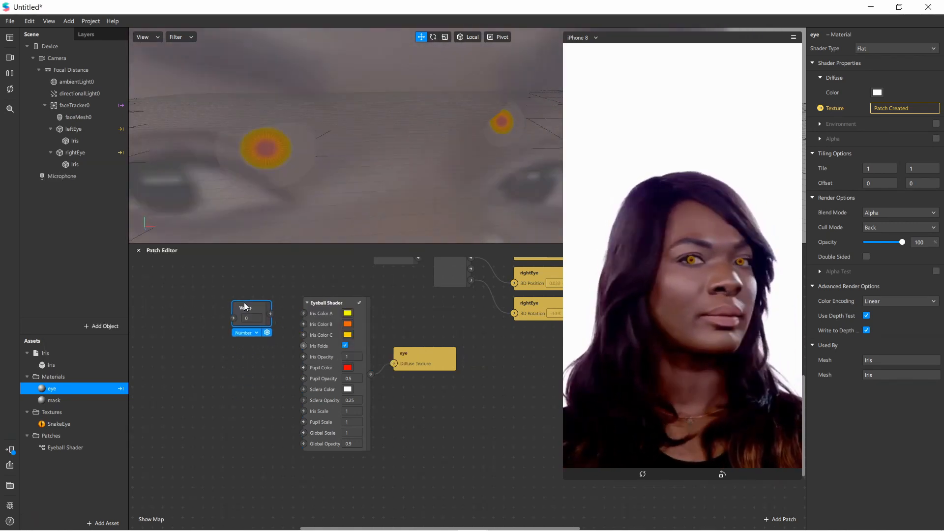
{"action": "left_click", "coordinate": [244, 333]}
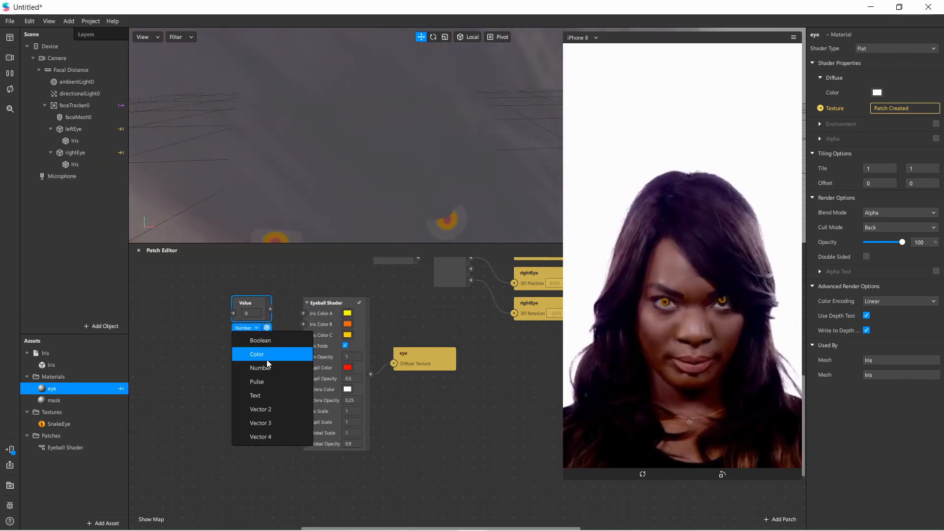
{"action": "mouse_move", "coordinate": [270, 341]}
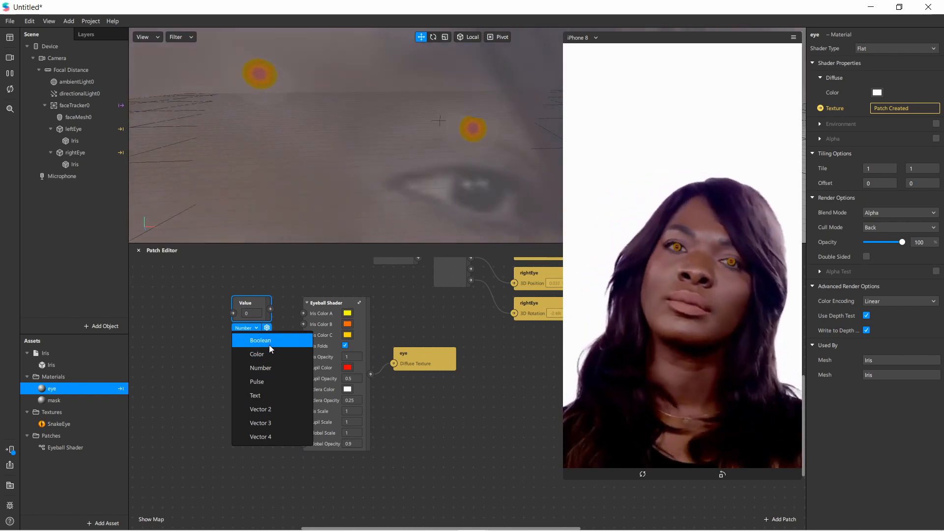
{"action": "left_click", "coordinate": [261, 340]}
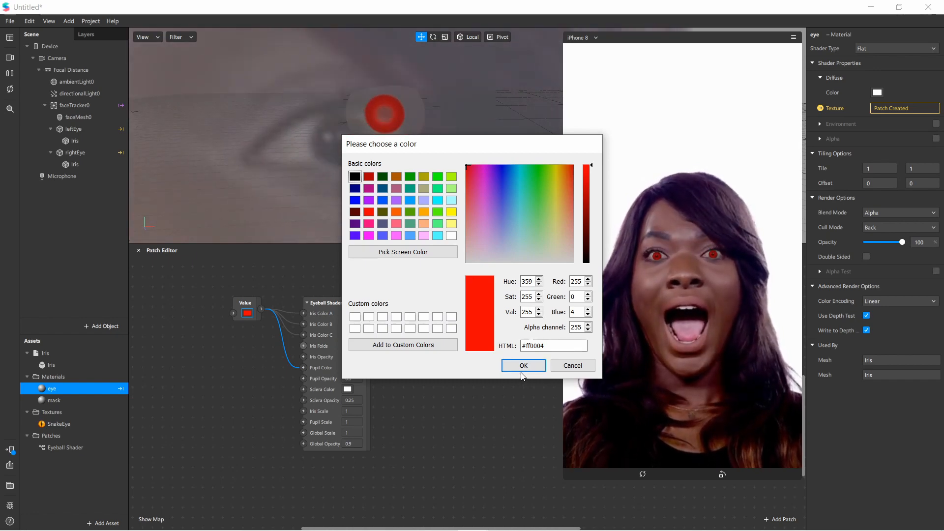
Confirm red on the shared Value patch, close its colour dialog and select the patch for deletion.
{"action": "left_click", "coordinate": [522, 366]}
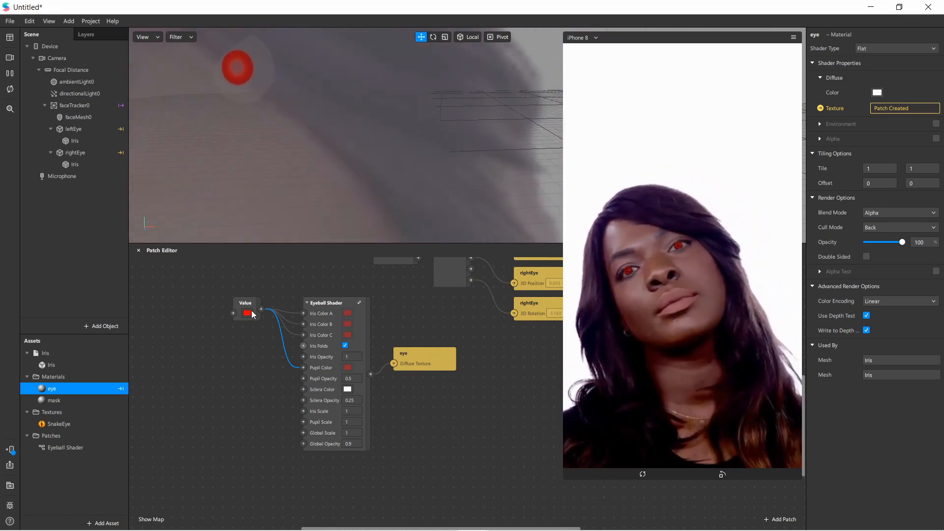
{"action": "left_click", "coordinate": [247, 313]}
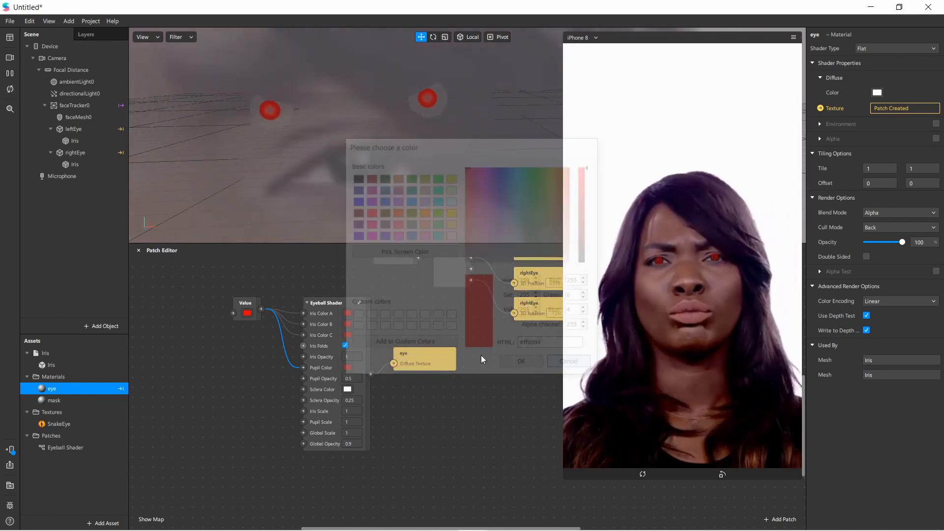
{"action": "left_click", "coordinate": [520, 361]}
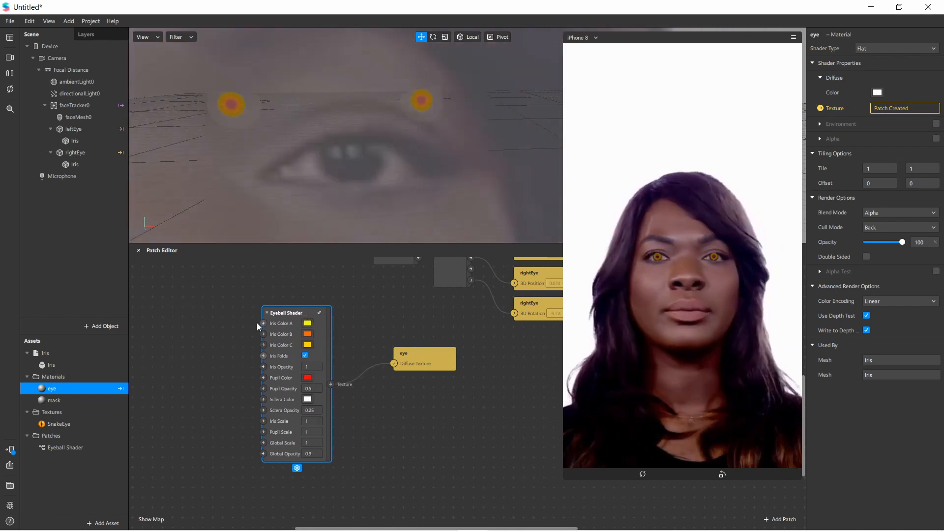
{"action": "left_click", "coordinate": [307, 324]}
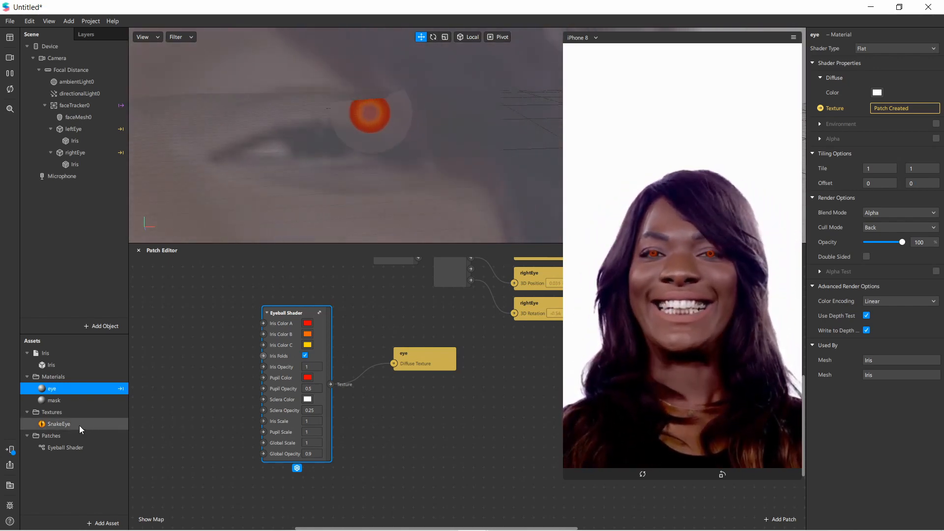
Select the SnakeEye texture under Textures to show its Inspector properties and preview.
{"action": "left_click", "coordinate": [58, 424]}
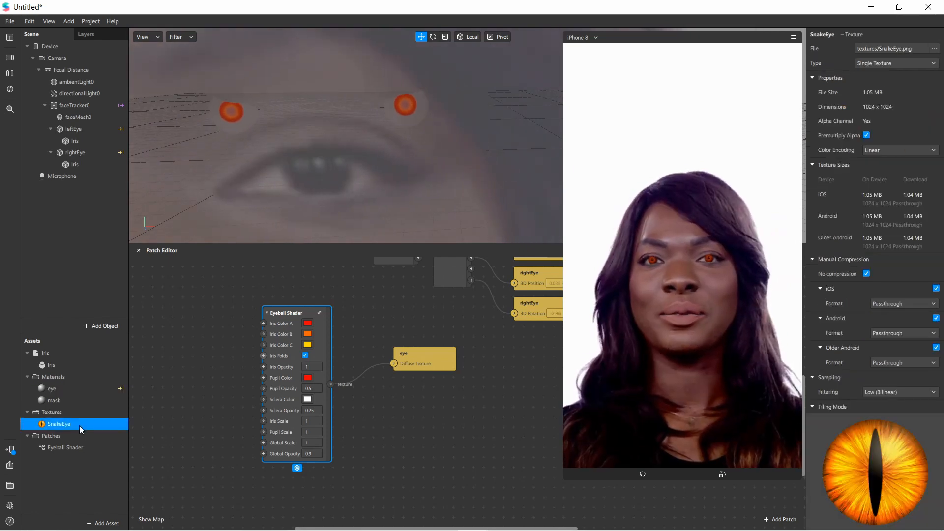